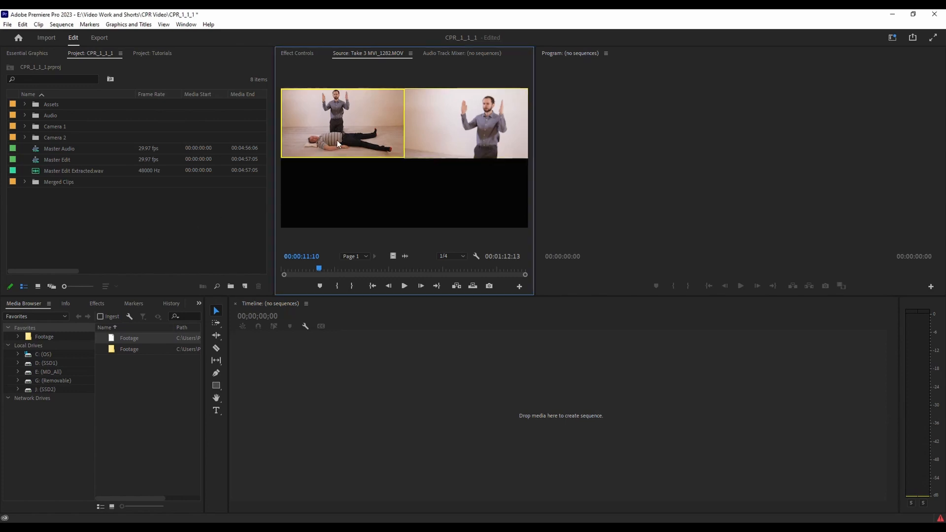
mouse_move(472, 115)
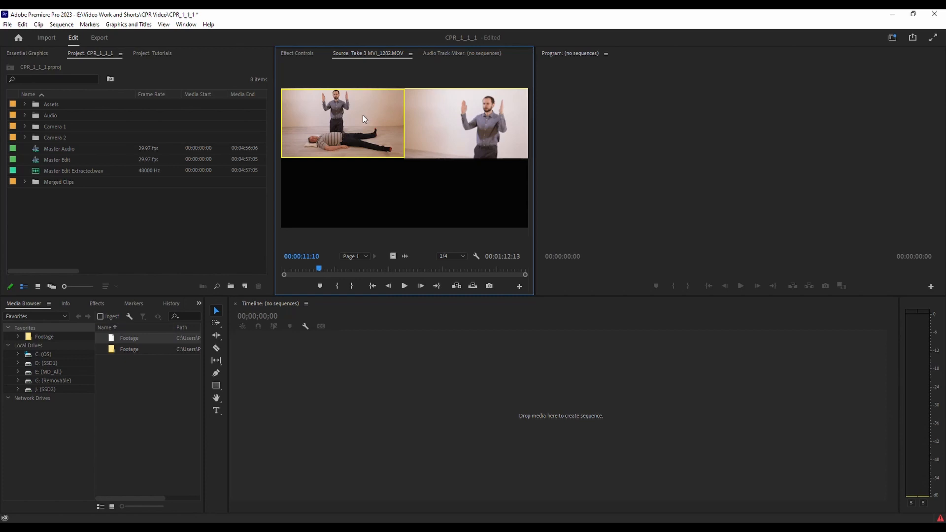
mouse_move(366, 189)
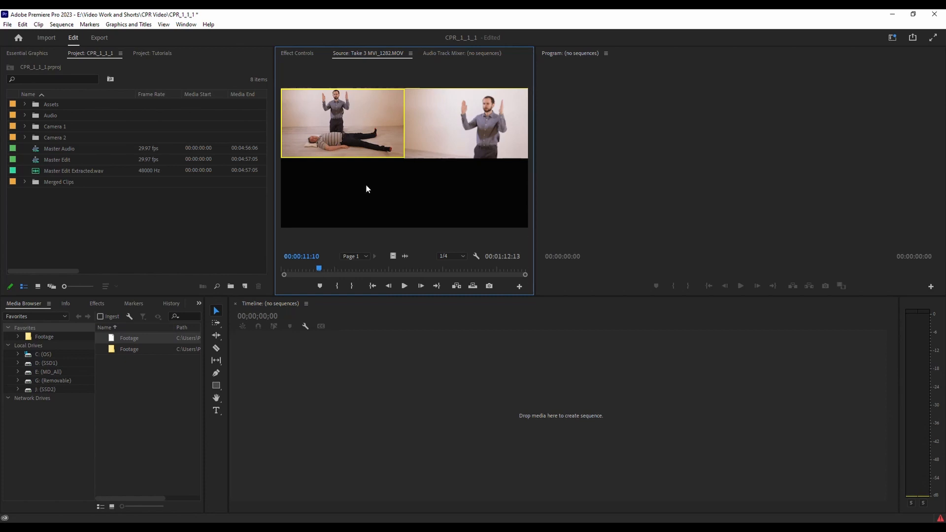
mouse_move(40, 121)
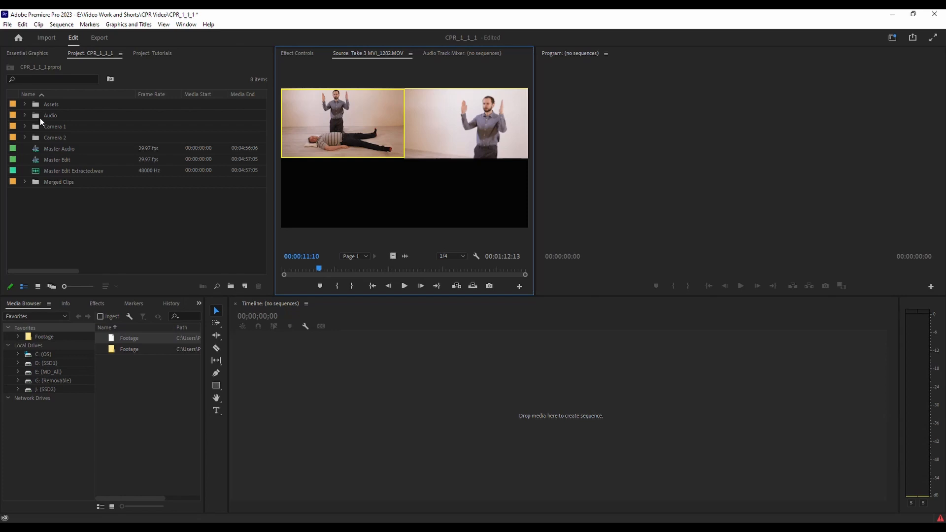
mouse_move(48, 127)
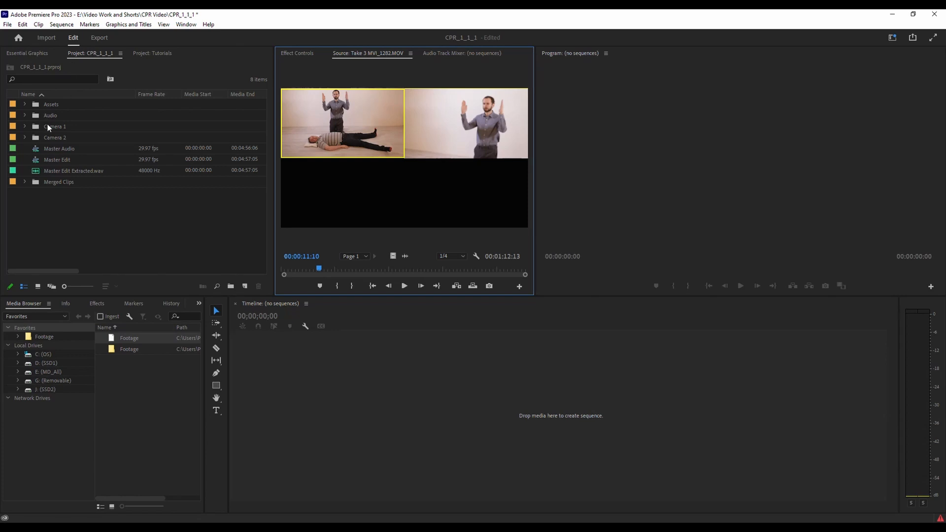
Step: Select STE-003.wav, MVI_1282.MOV and the matching Camera 2 clip across the expanded bins
left_click(50, 115)
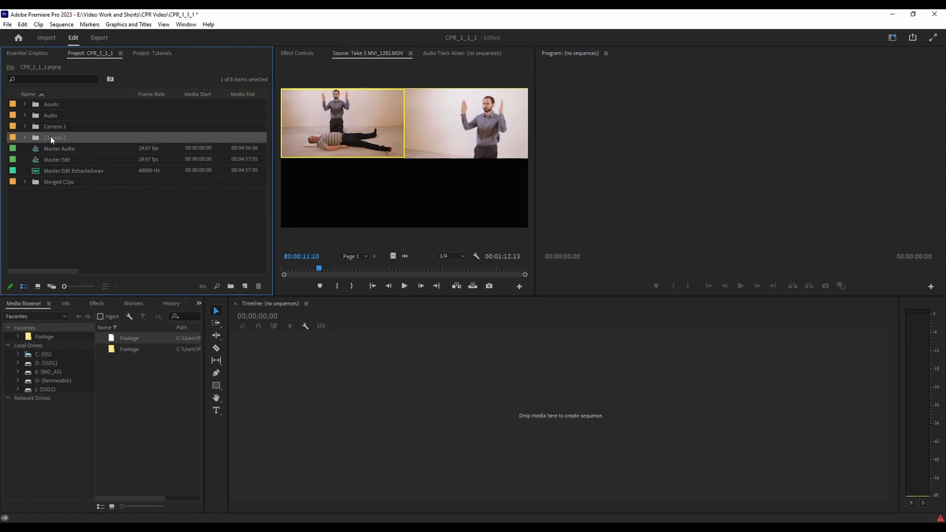
mouse_move(54, 137)
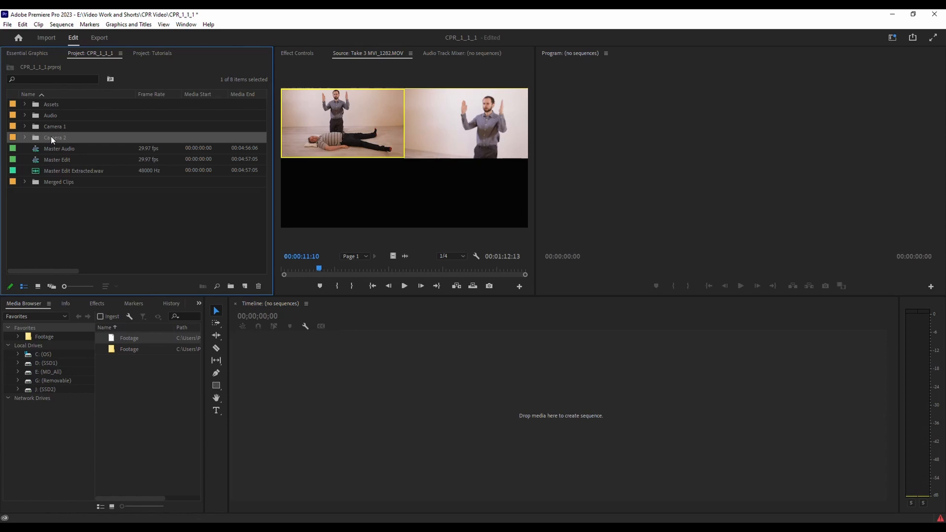
mouse_move(320, 112)
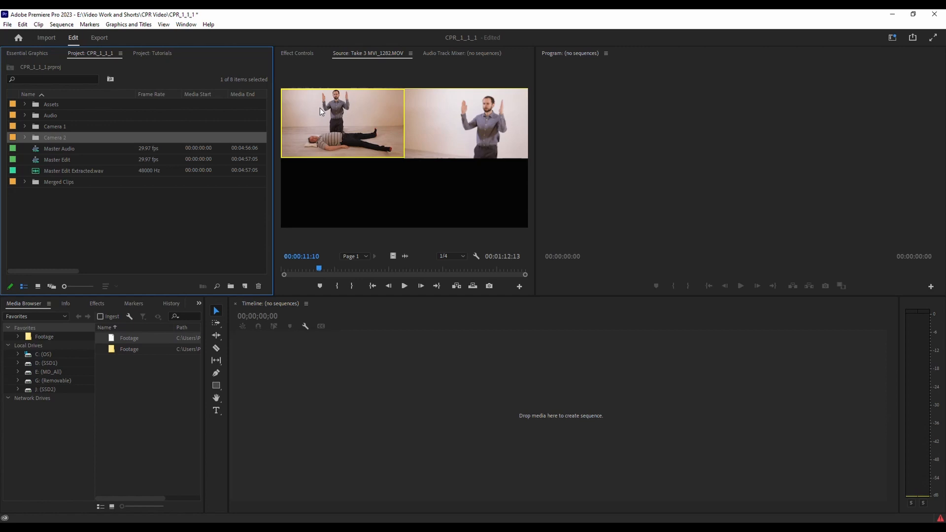
mouse_move(323, 105)
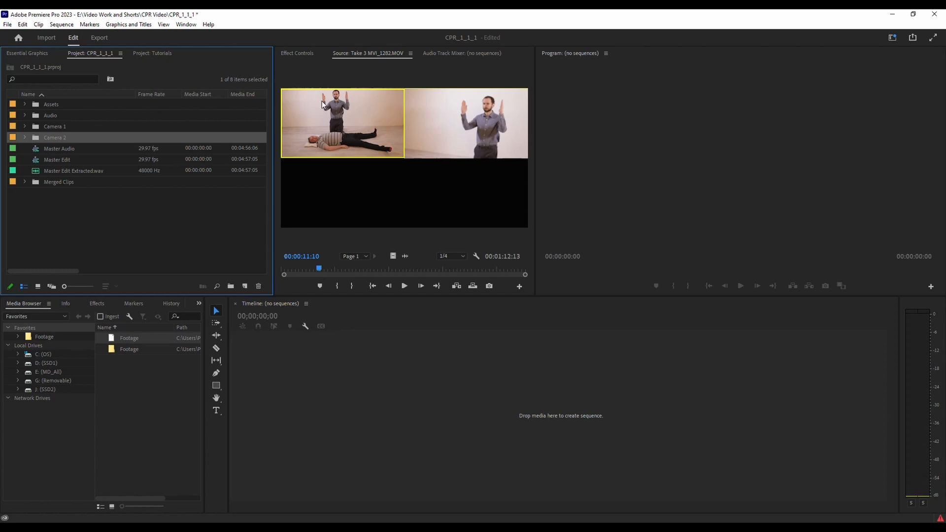
mouse_move(361, 153)
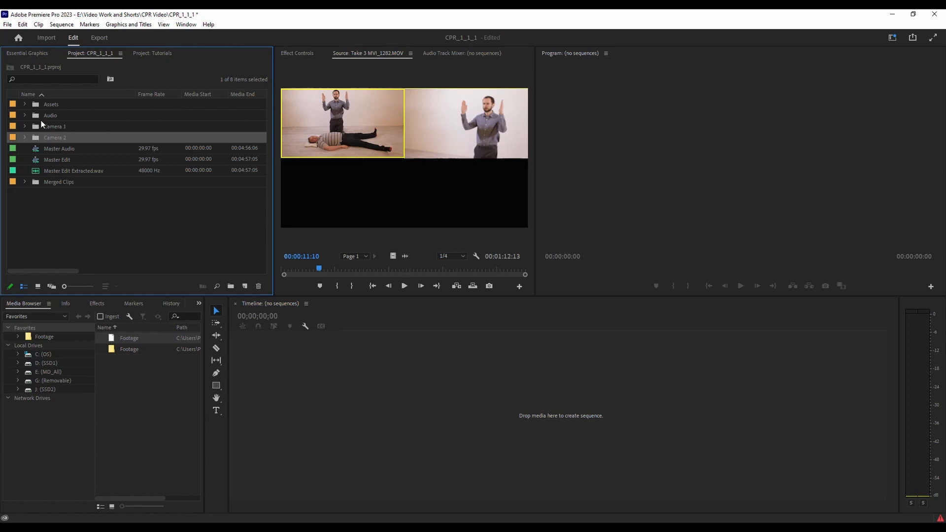
left_click(24, 115)
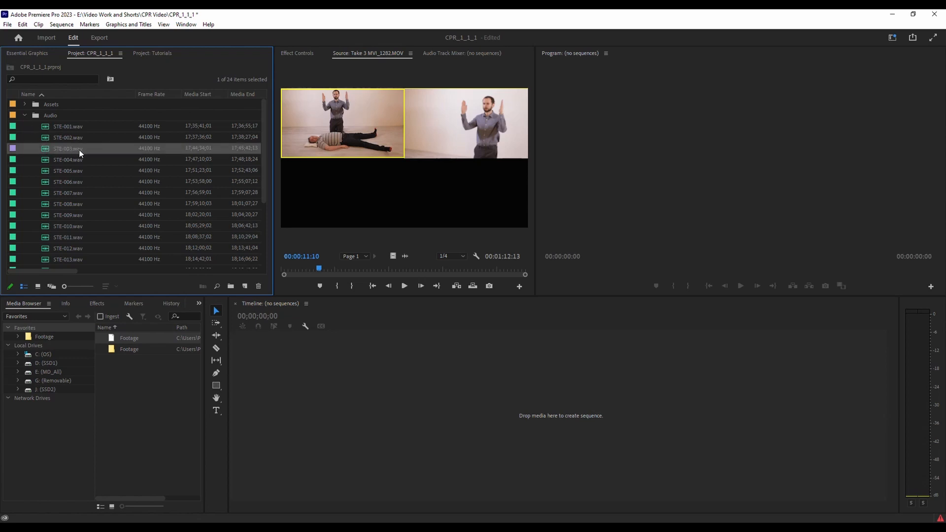
scroll("down", 3)
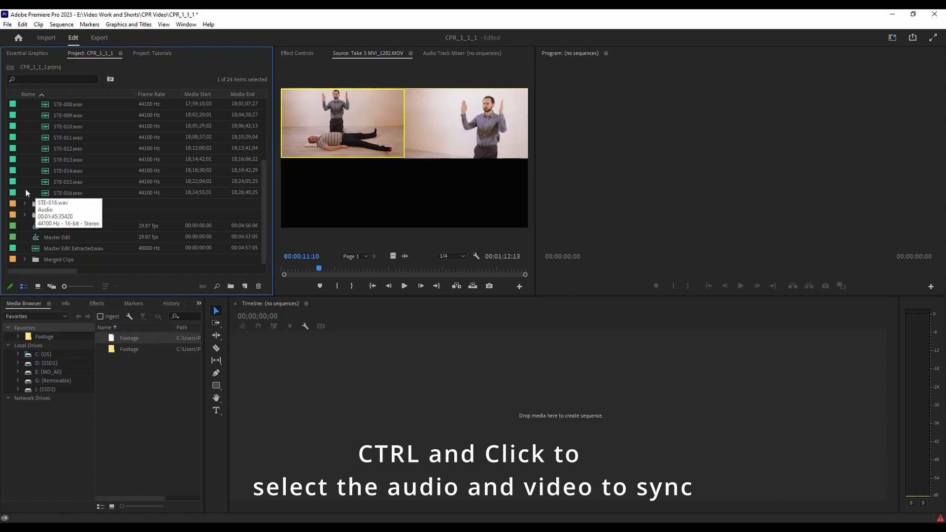
left_click(24, 159)
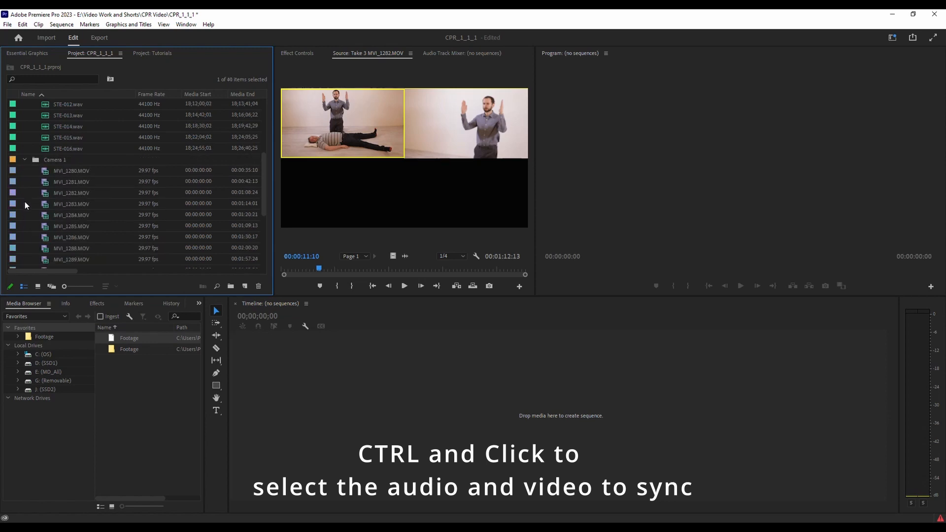
left_click(71, 137)
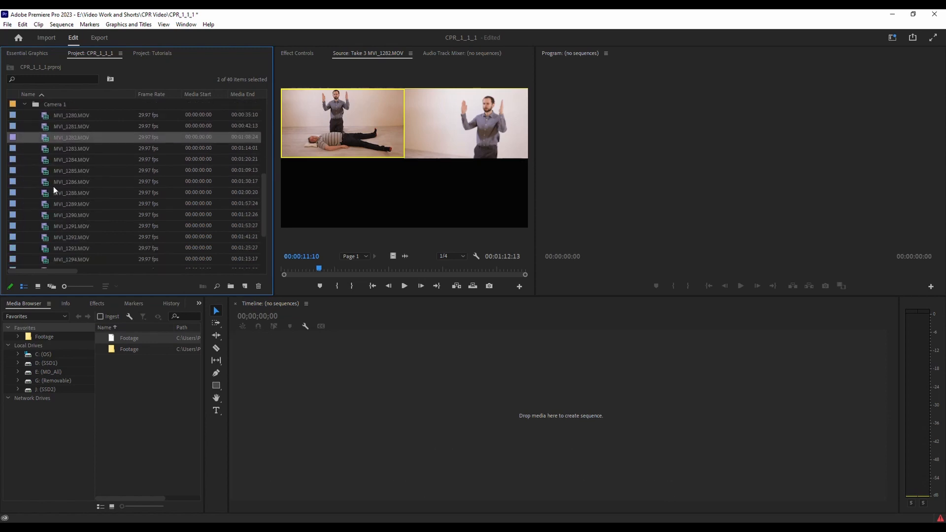
scroll("down", 3)
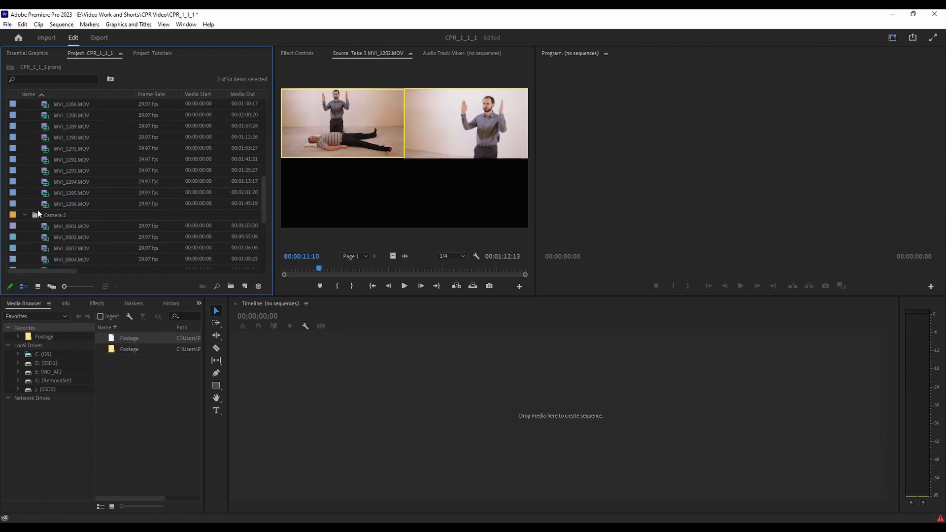
left_click(71, 182)
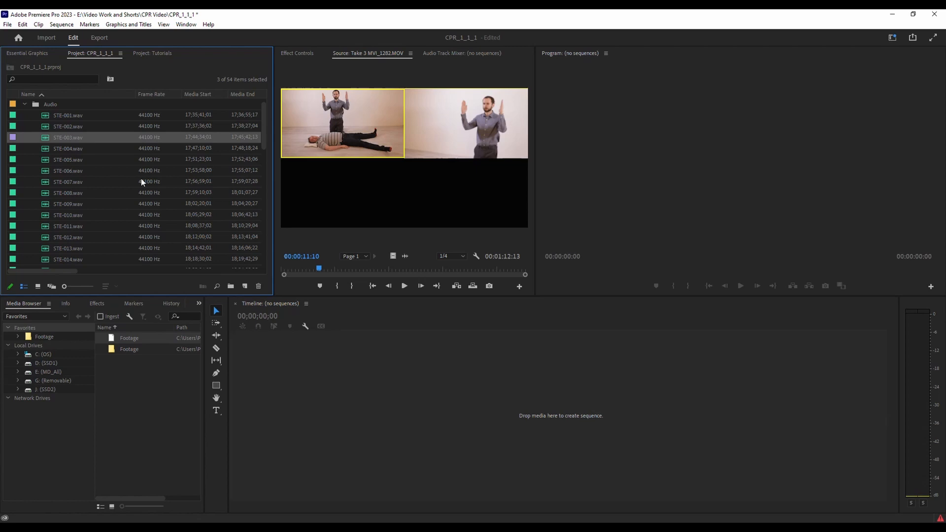
Step: Launch Create Multi-Camera Source Sequence from the selected clips' context menu
right_click(70, 159)
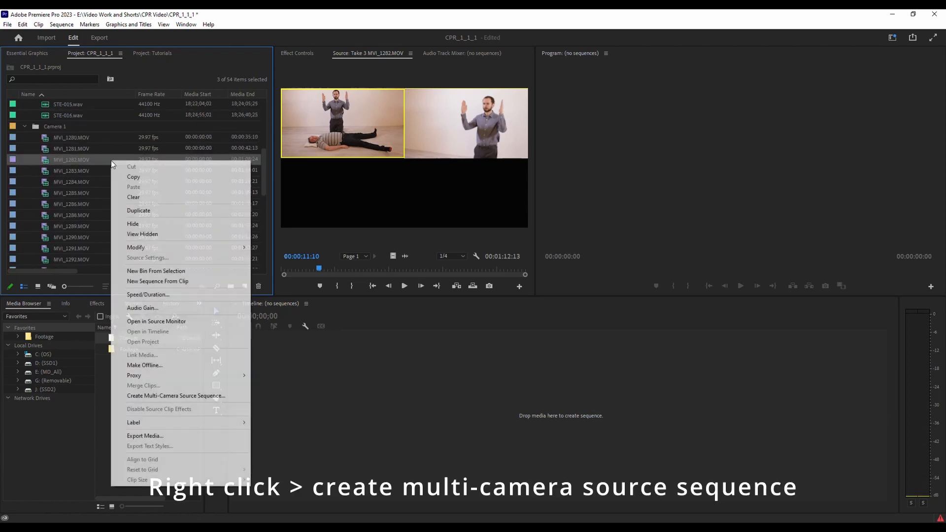
mouse_move(175, 395)
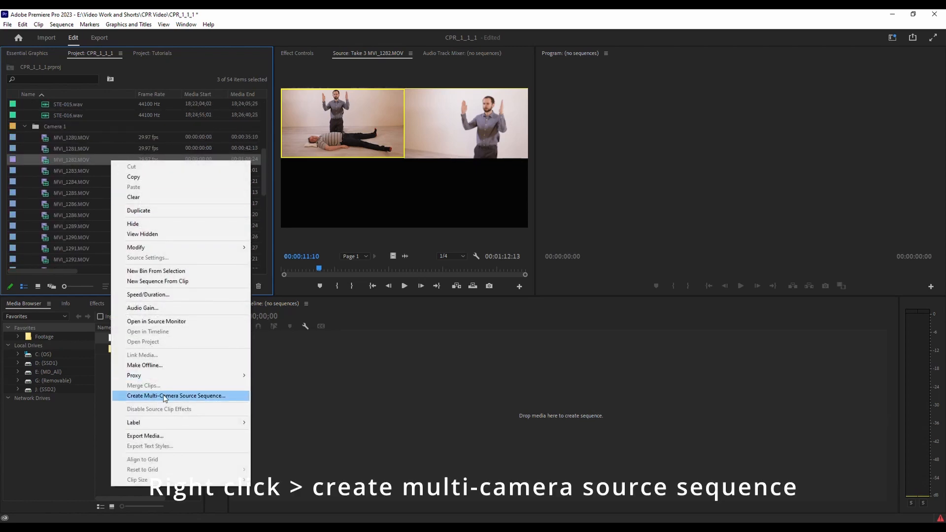
left_click(176, 396)
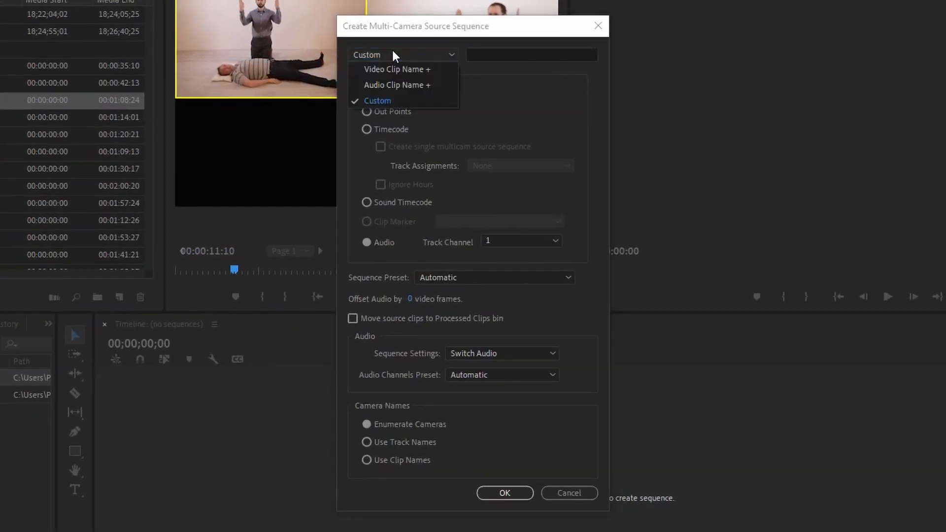
Step: Switch the sequence naming from the video clip name to Custom and enter 'Take 3'
left_click(396, 69)
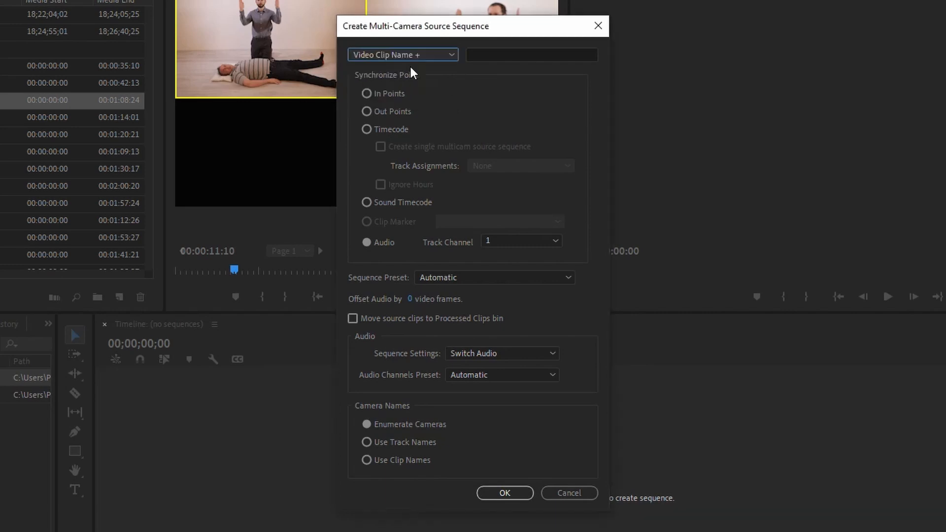
mouse_move(482, 83)
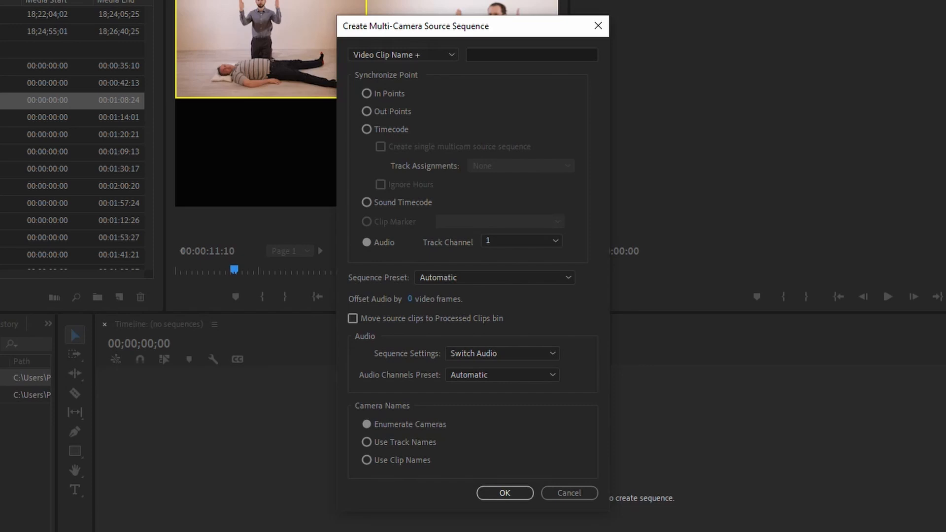
mouse_move(477, 48)
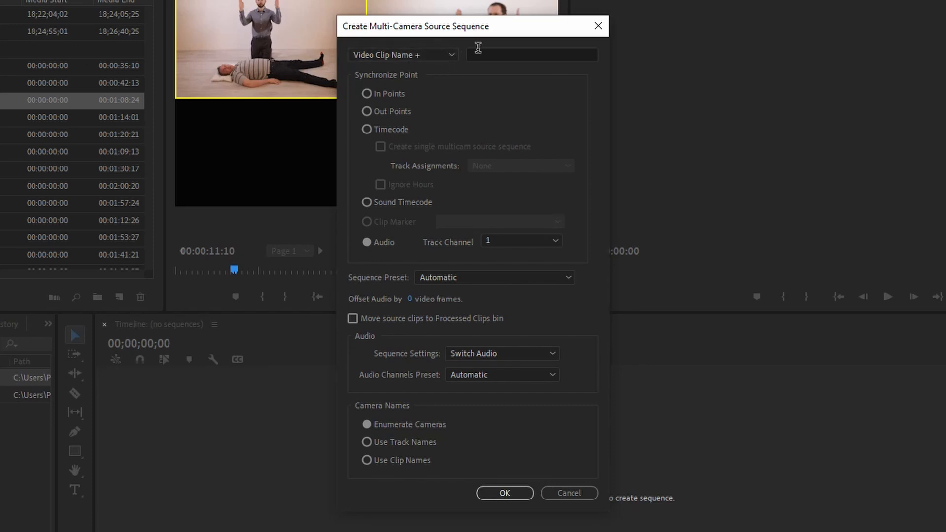
left_click(401, 55)
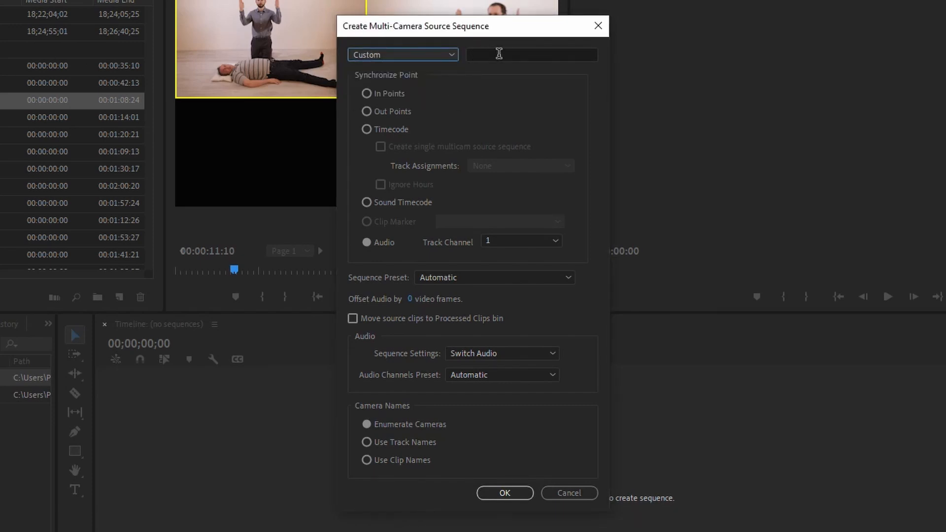
type("Take")
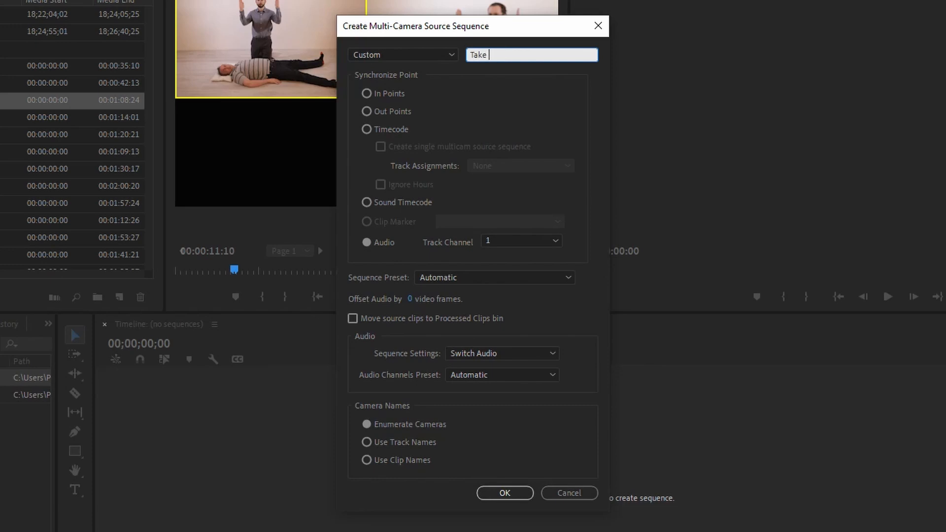
type("2")
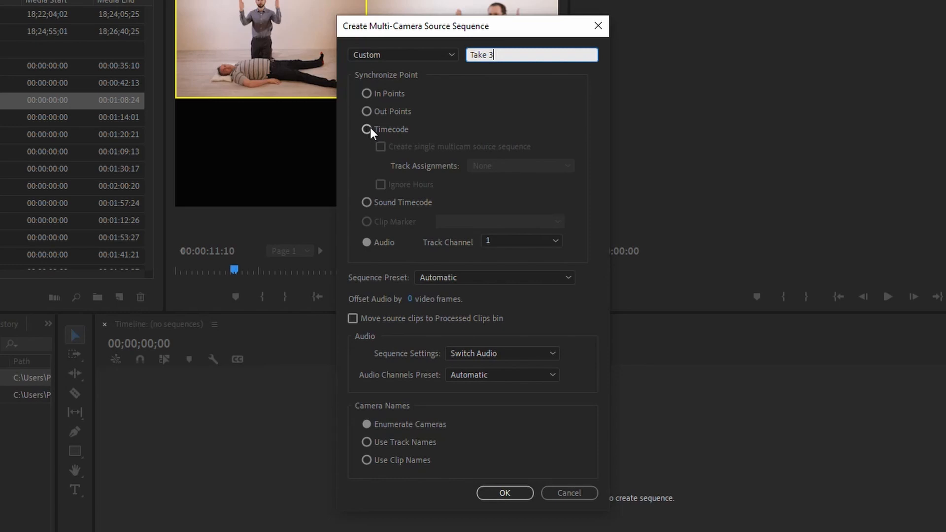
Step: Try In Points and Sound Timecode, then settle on Audio as the synchronize point
left_click(366, 93)
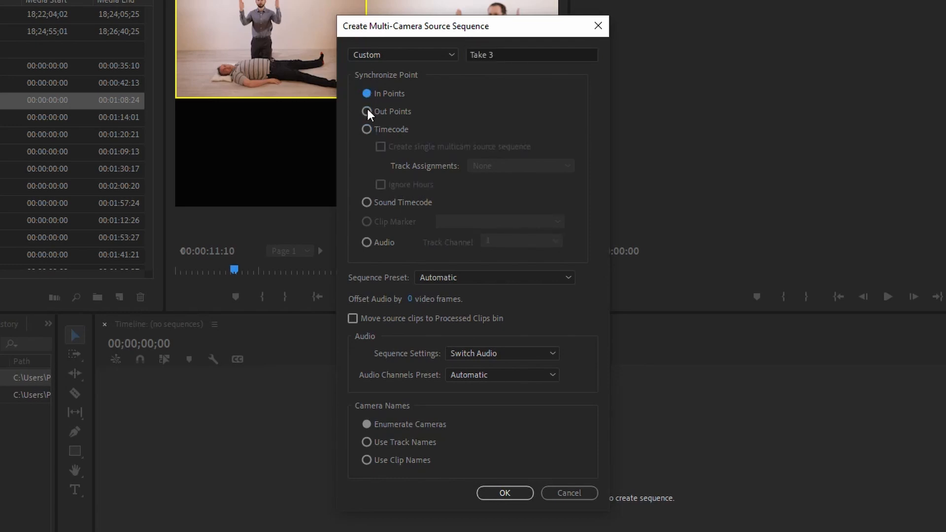
left_click(366, 202)
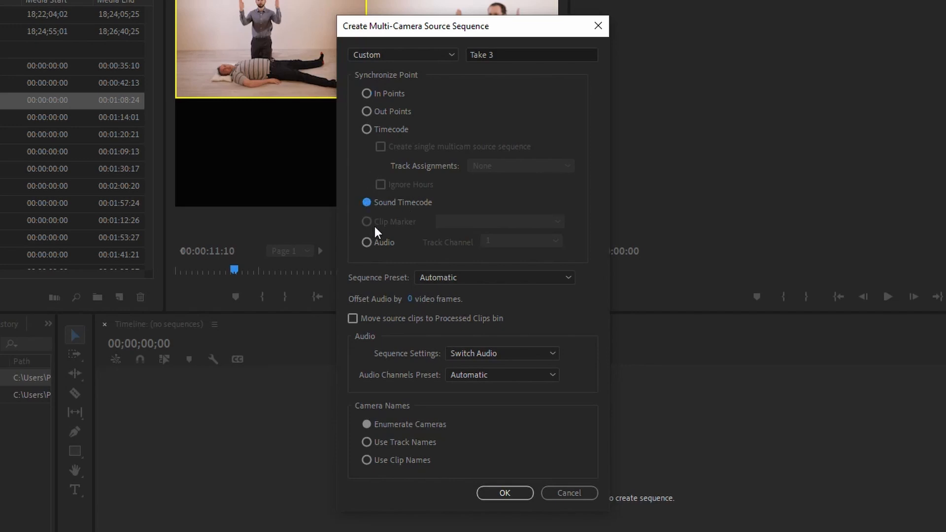
left_click(366, 242)
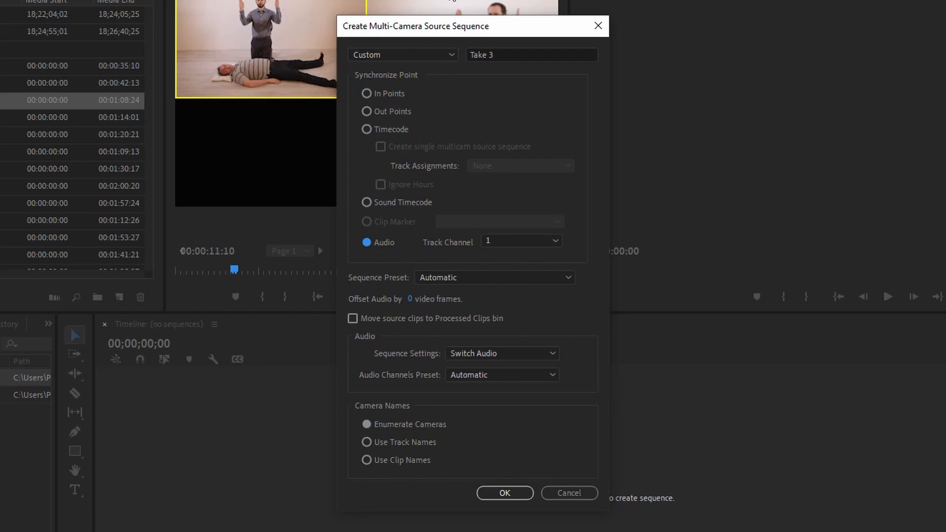
mouse_move(219, 21)
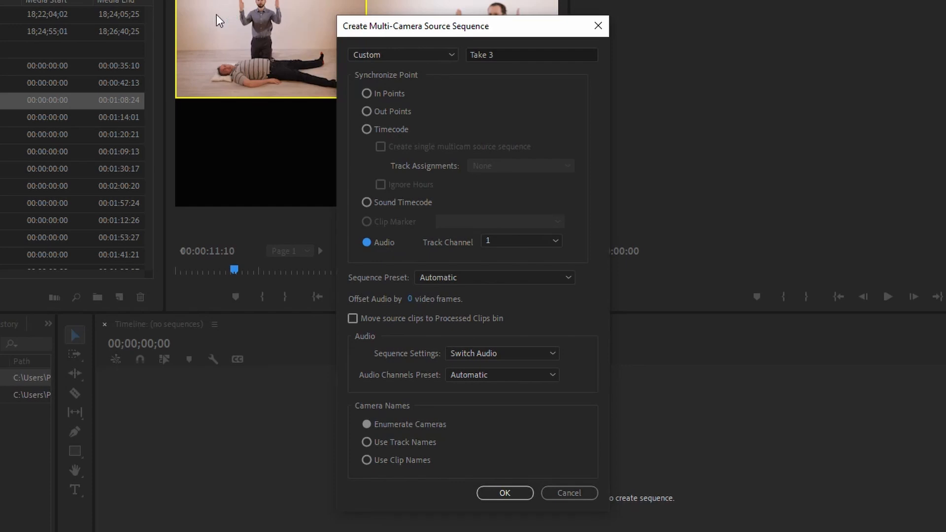
mouse_move(360, 30)
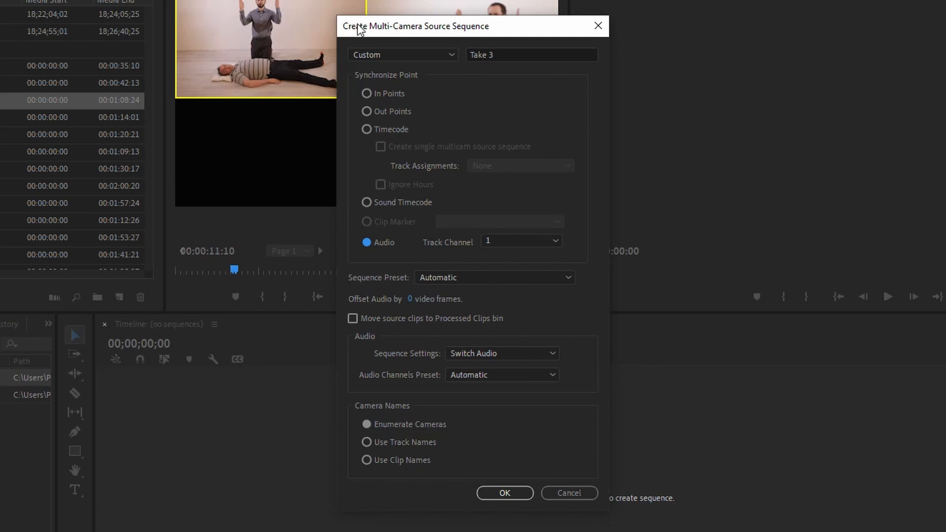
mouse_move(360, 32)
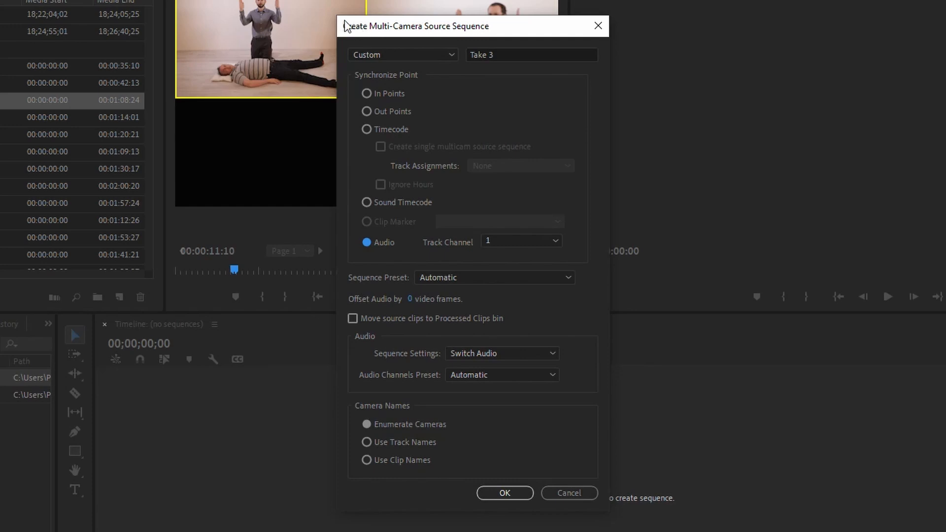
mouse_move(220, 178)
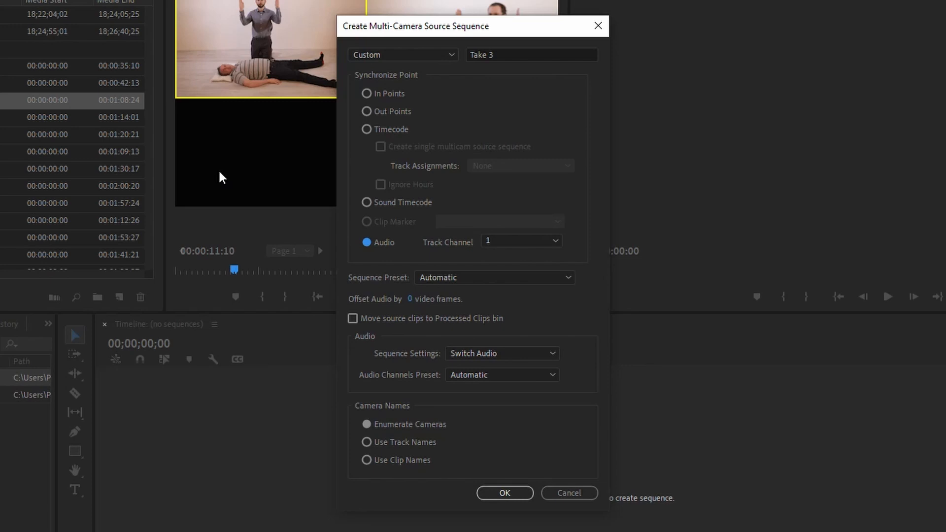
mouse_move(272, 58)
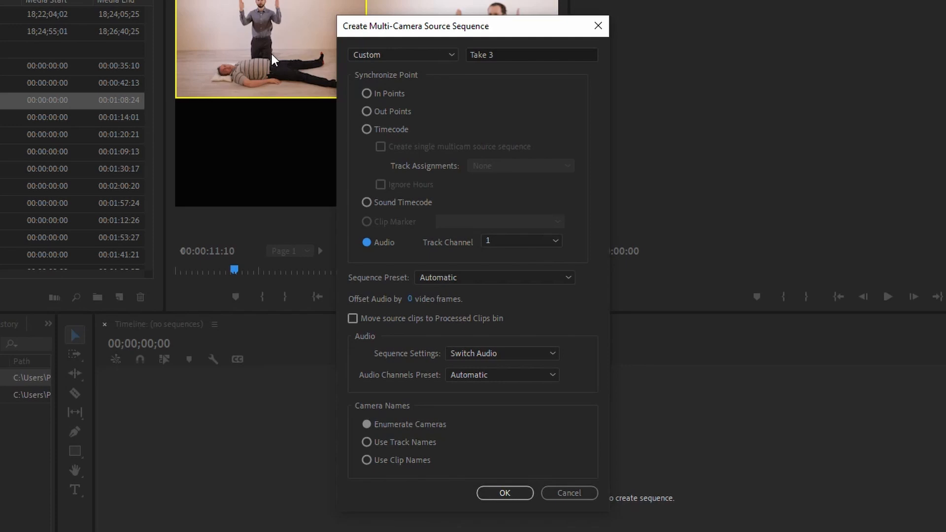
mouse_move(404, 245)
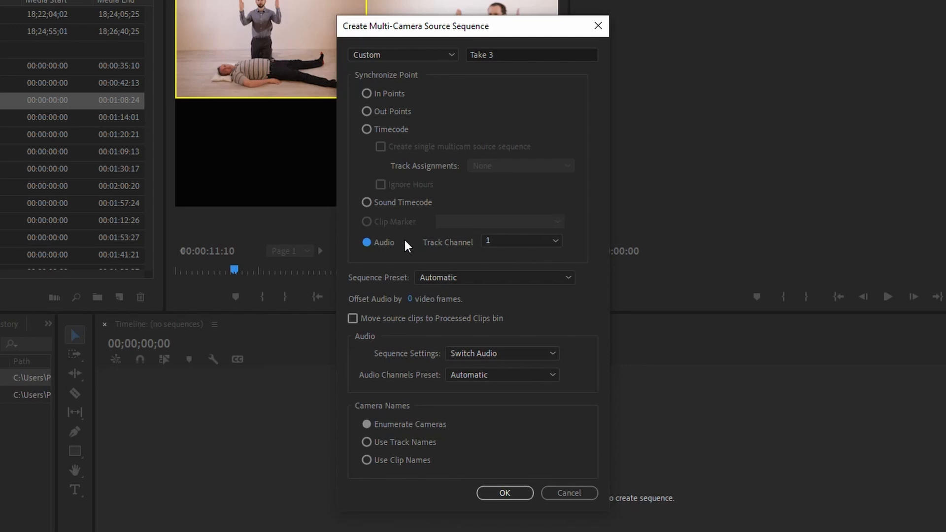
mouse_move(386, 175)
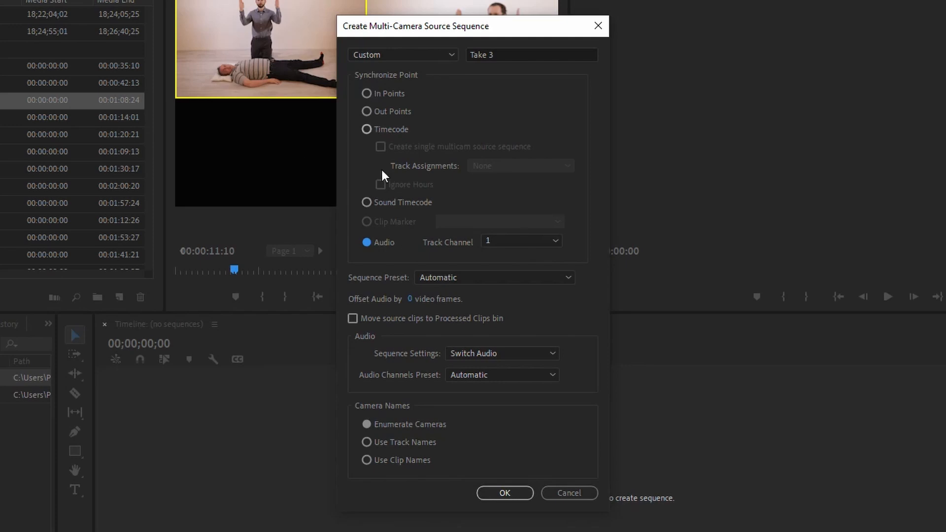
mouse_move(487, 254)
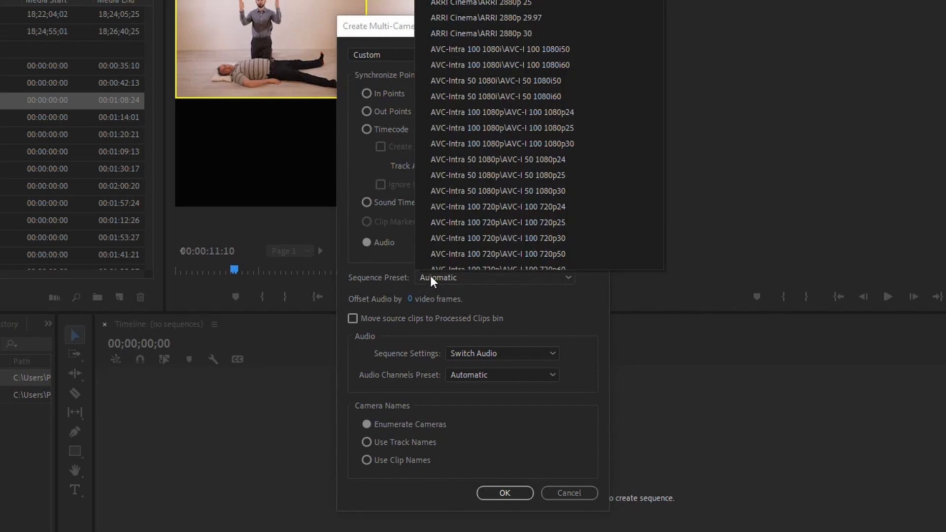
mouse_move(511, 132)
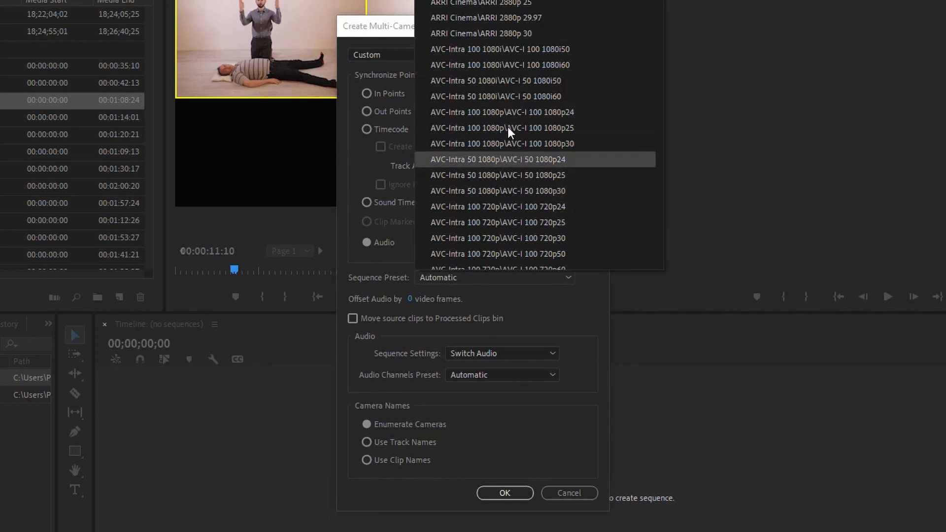
mouse_move(360, 170)
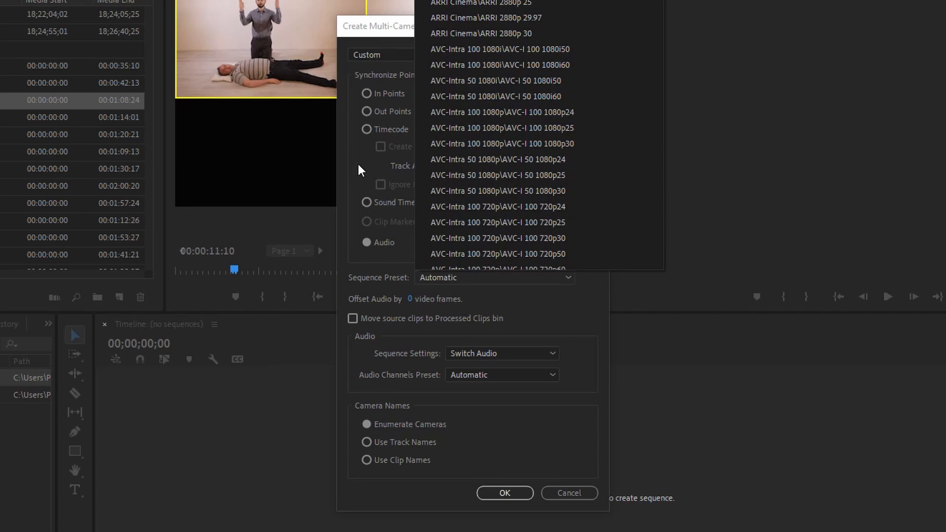
left_click(492, 277)
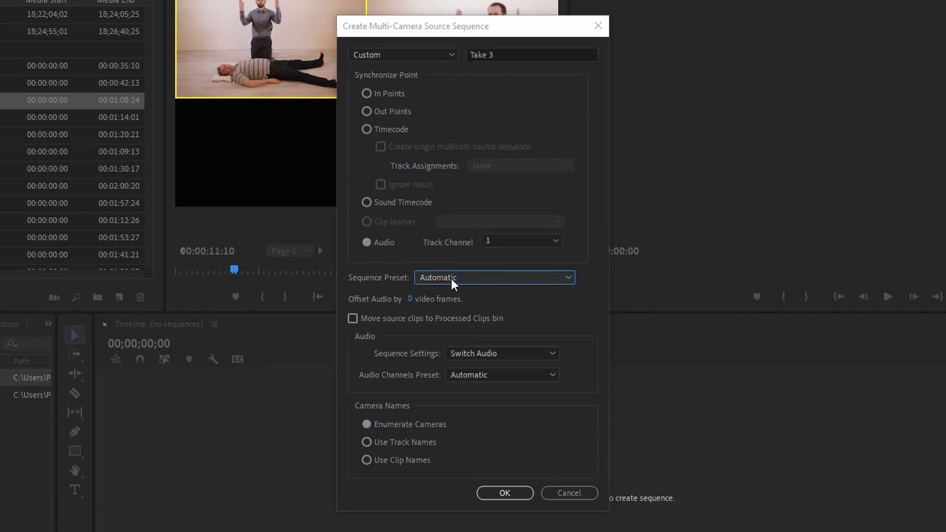
mouse_move(413, 305)
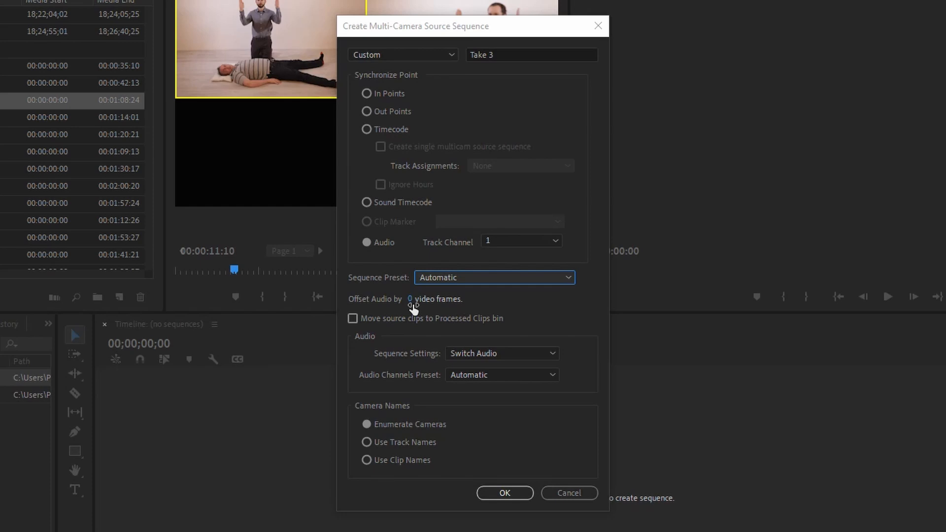
mouse_move(492, 296)
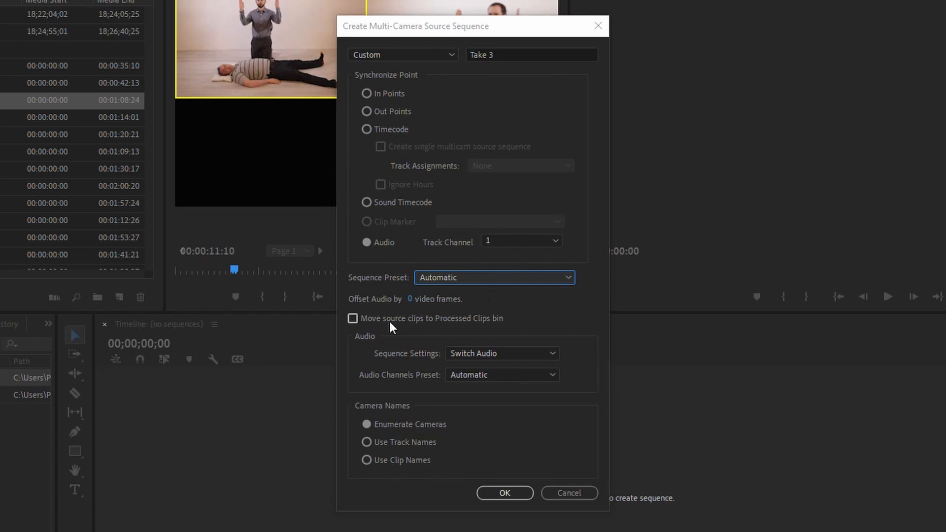
mouse_move(481, 330)
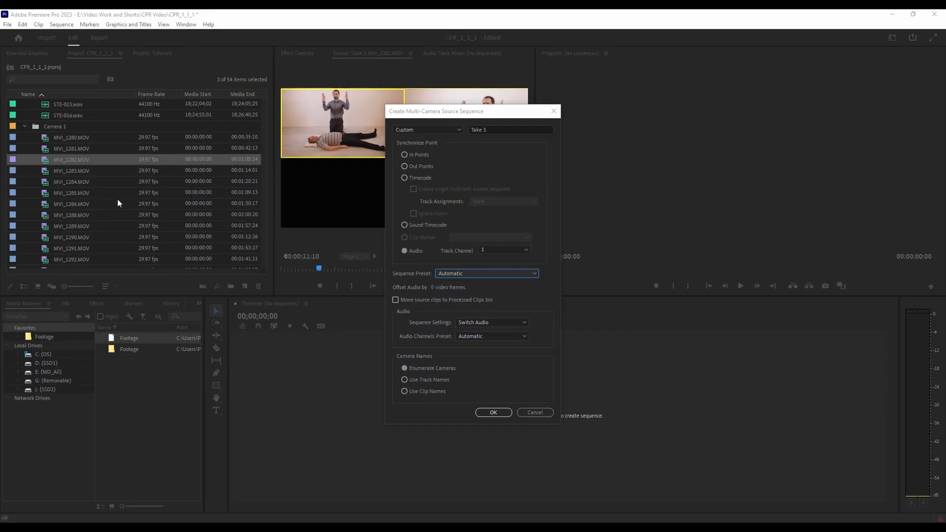
mouse_move(79, 204)
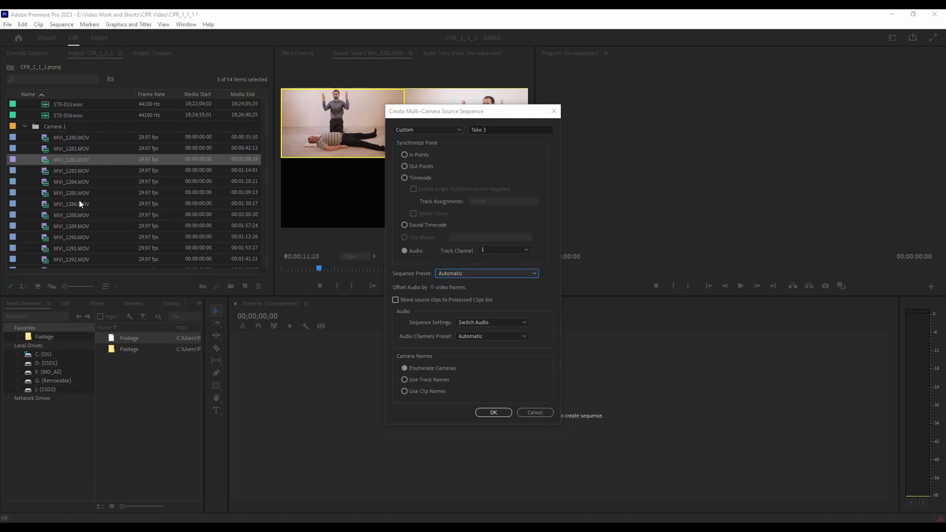
mouse_move(53, 129)
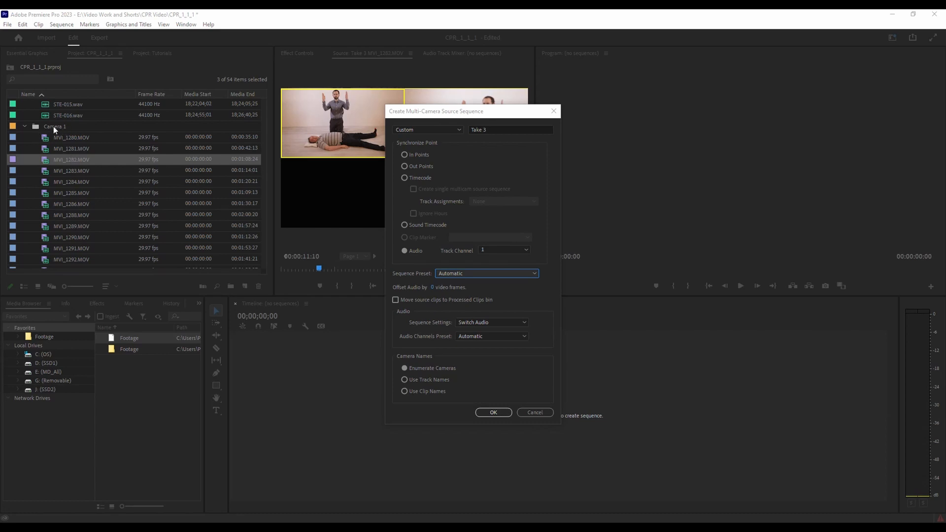
mouse_move(20, 304)
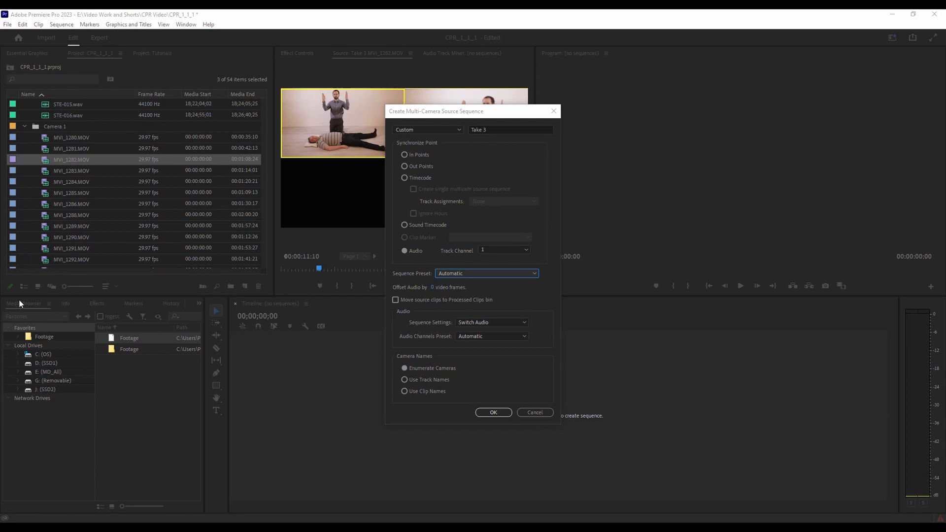
mouse_move(118, 330)
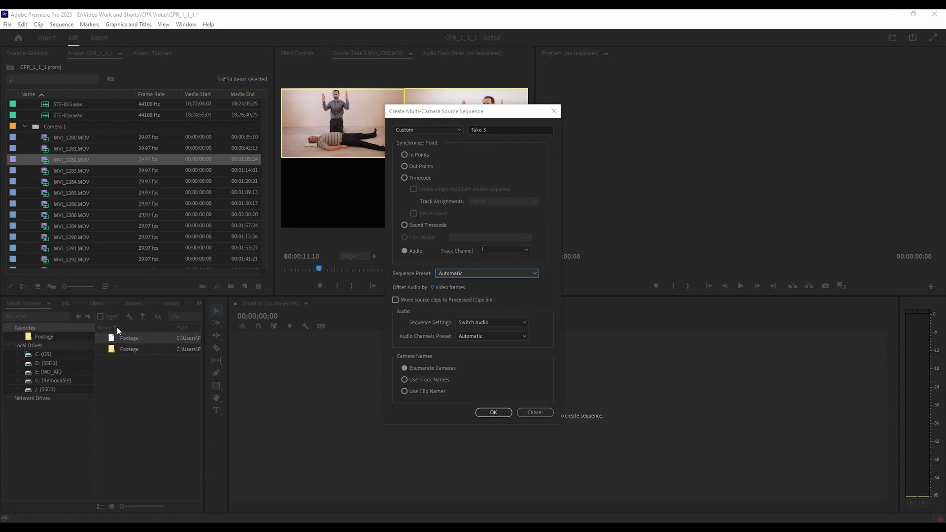
mouse_move(79, 63)
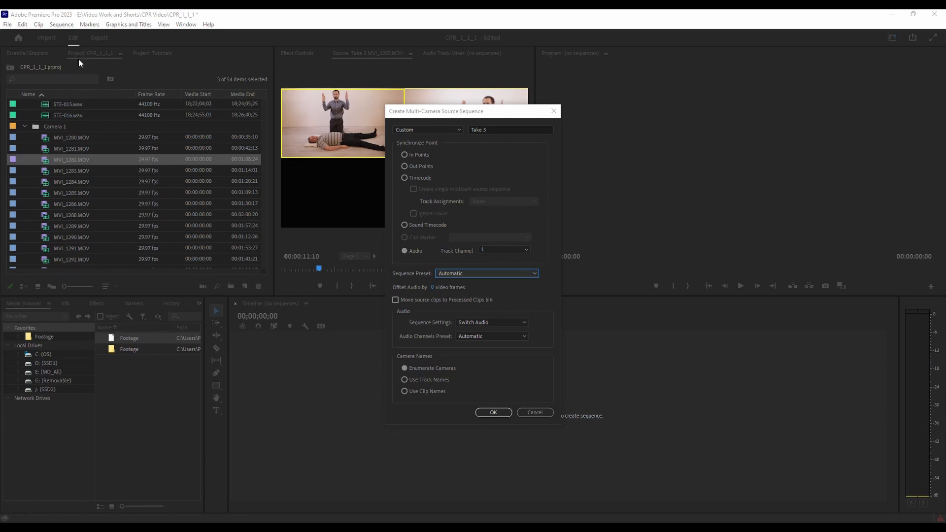
mouse_move(73, 248)
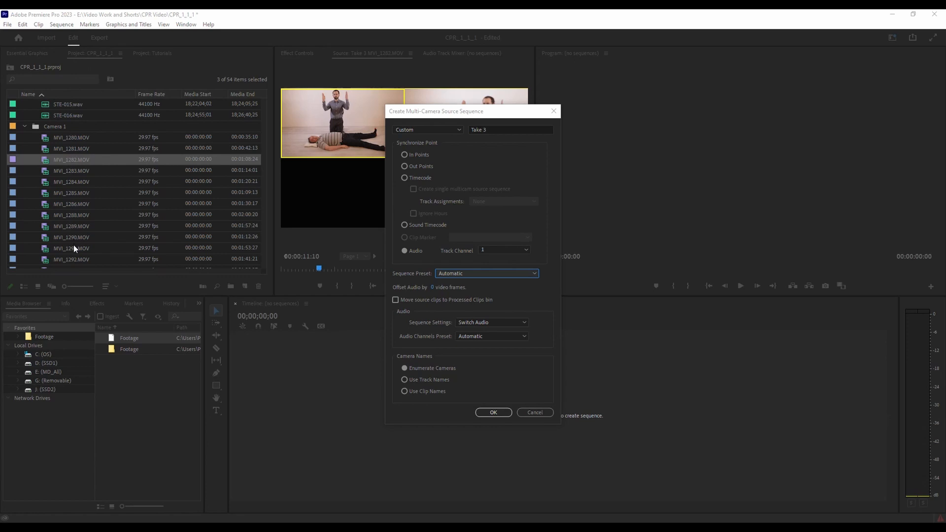
mouse_move(55, 121)
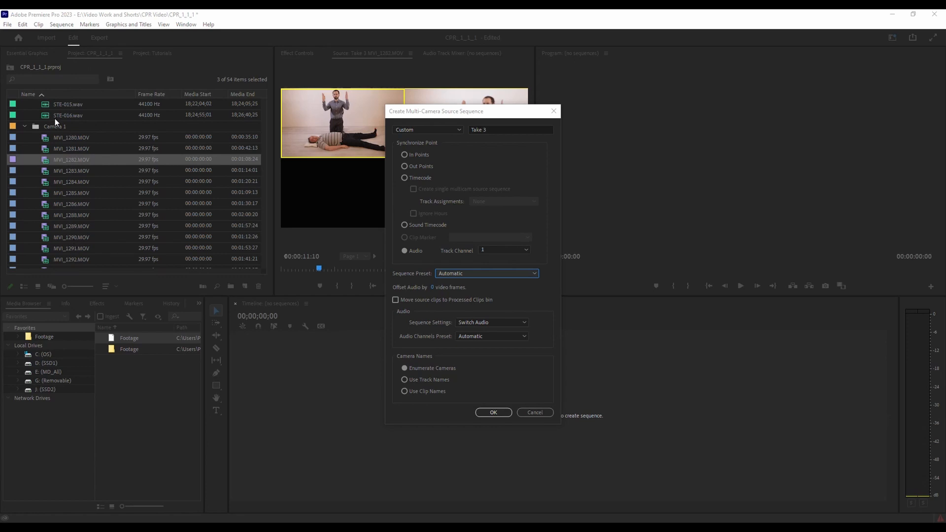
mouse_move(66, 162)
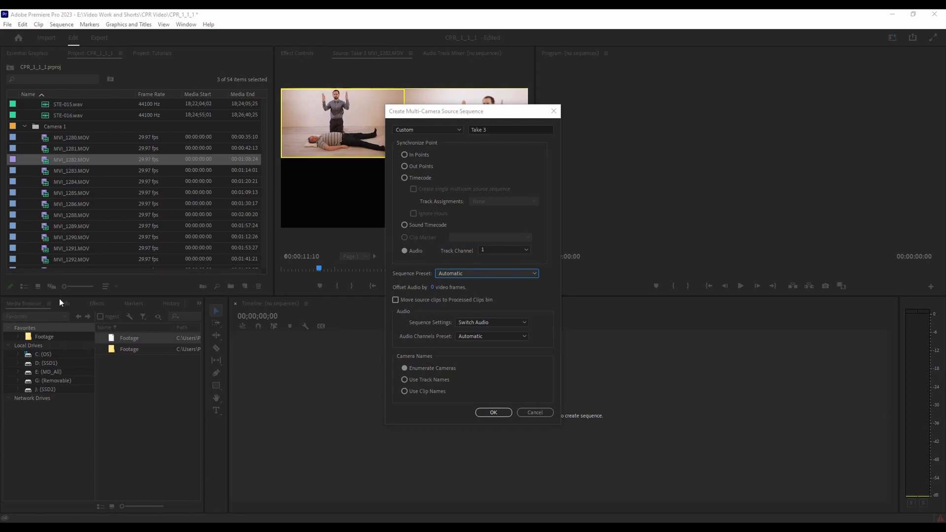
mouse_move(78, 263)
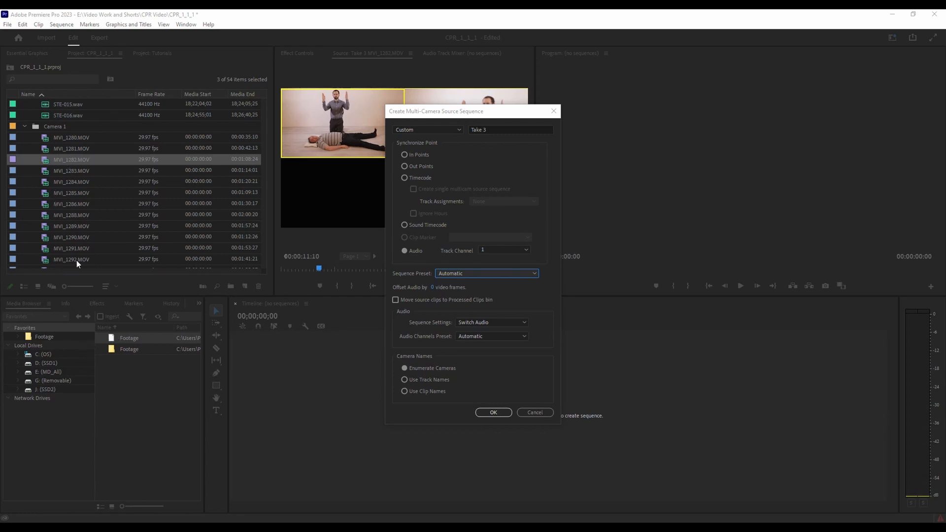
mouse_move(77, 187)
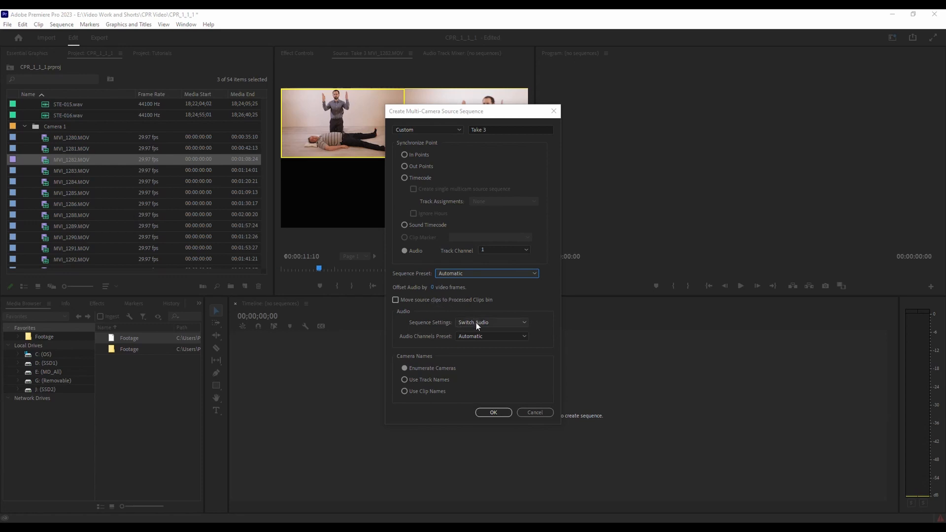
Step: Set the sequence audio to Camera 1 and confirm creating the Take 3 multicam sequence
left_click(491, 323)
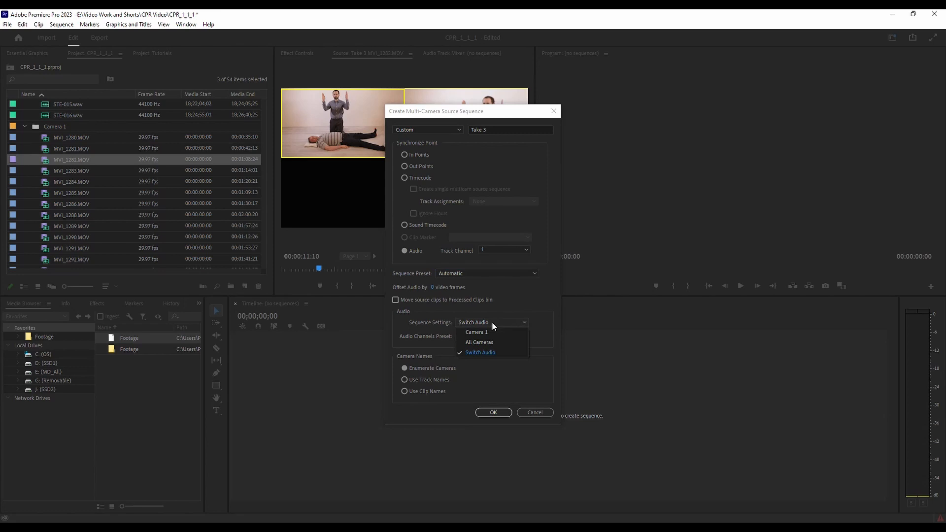
mouse_move(477, 331)
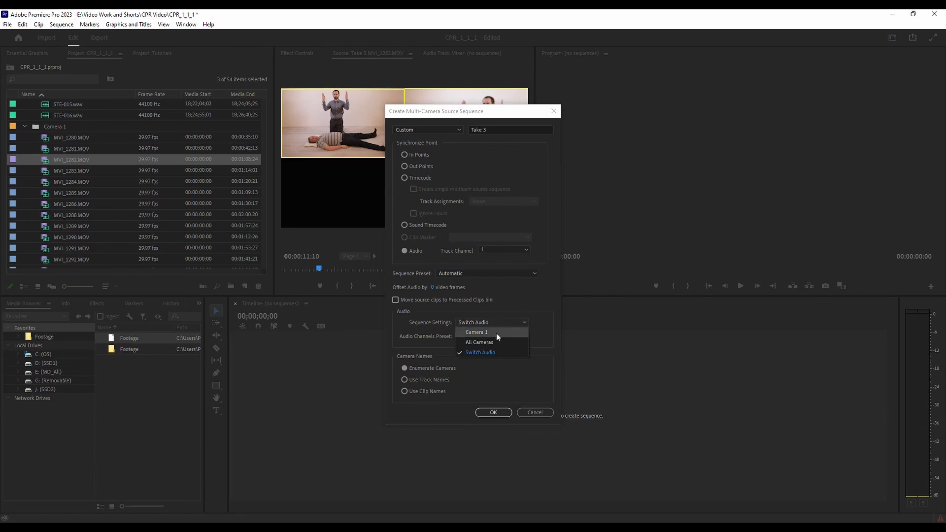
left_click(476, 332)
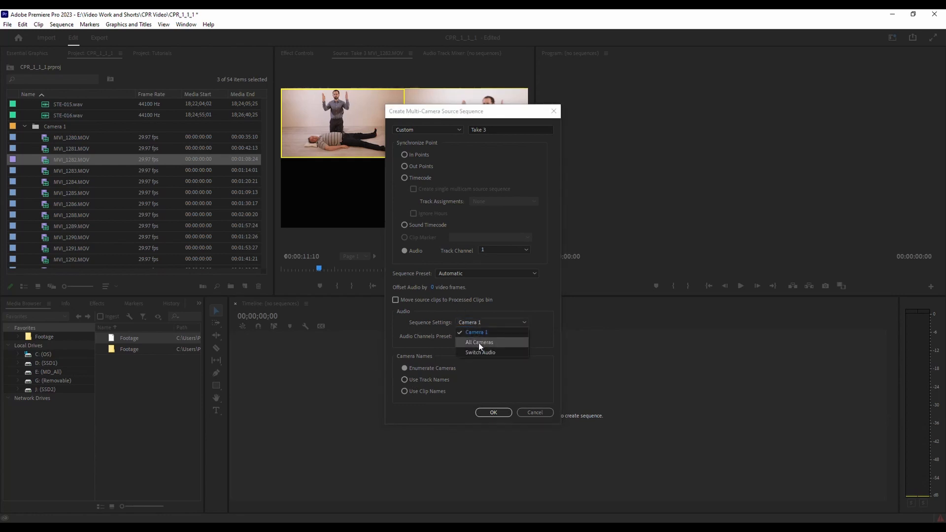
left_click(478, 342)
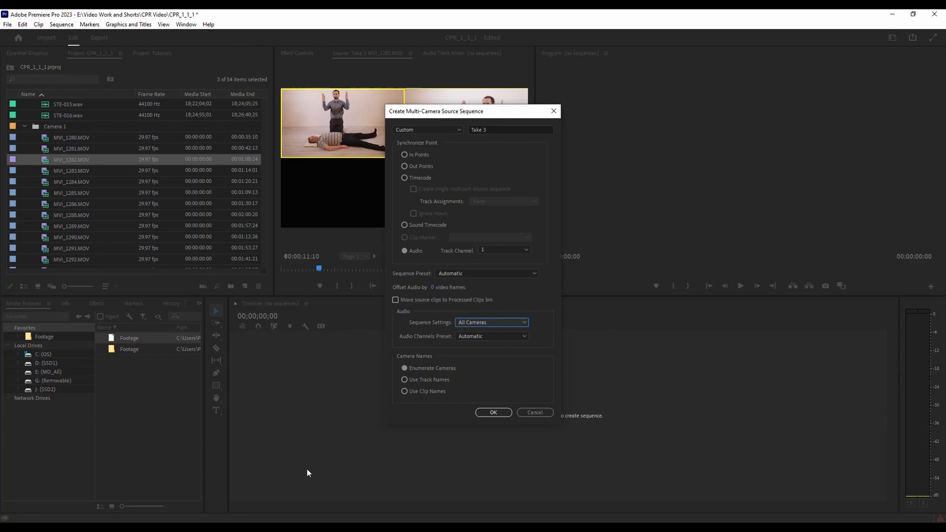
mouse_move(489, 322)
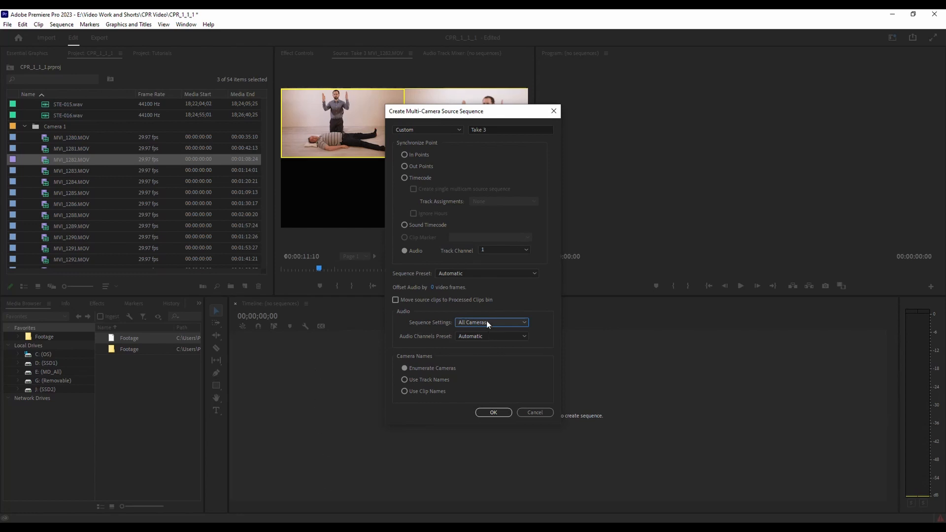
left_click(491, 322)
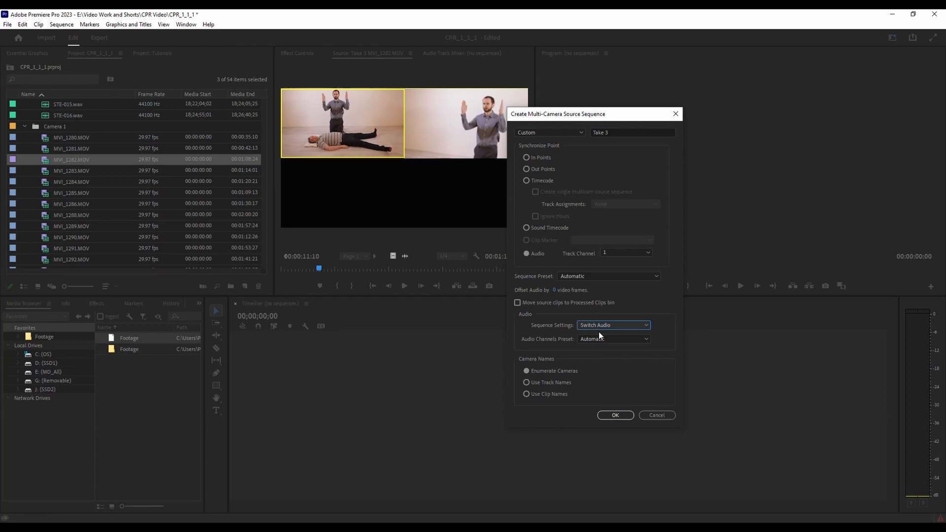
mouse_move(594, 330)
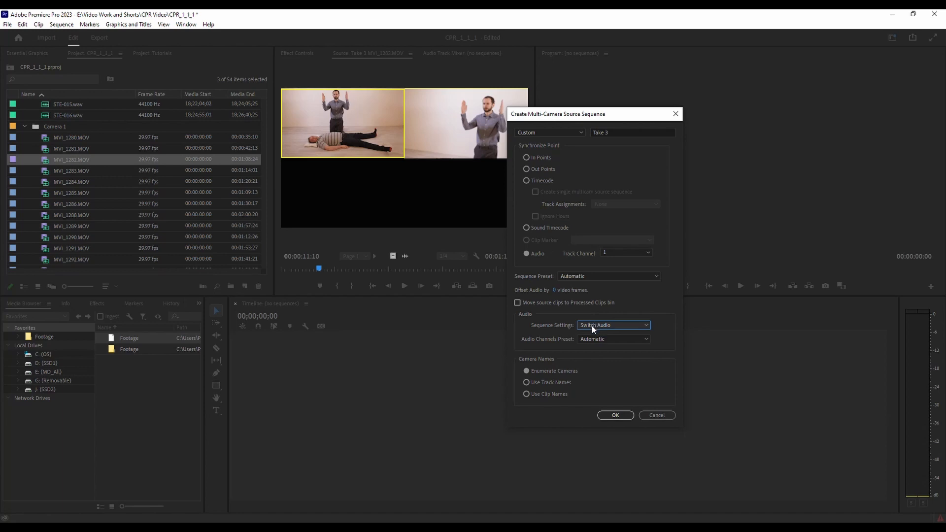
mouse_move(539, 260)
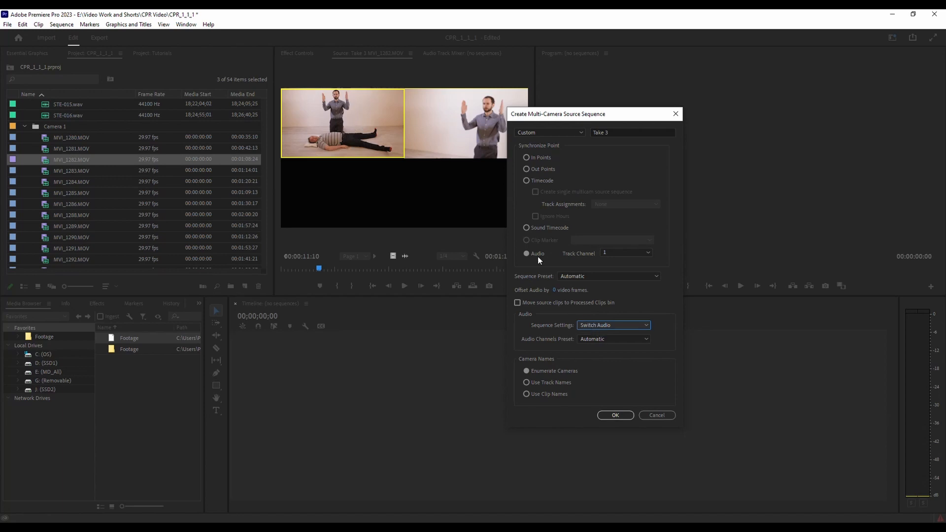
mouse_move(616, 330)
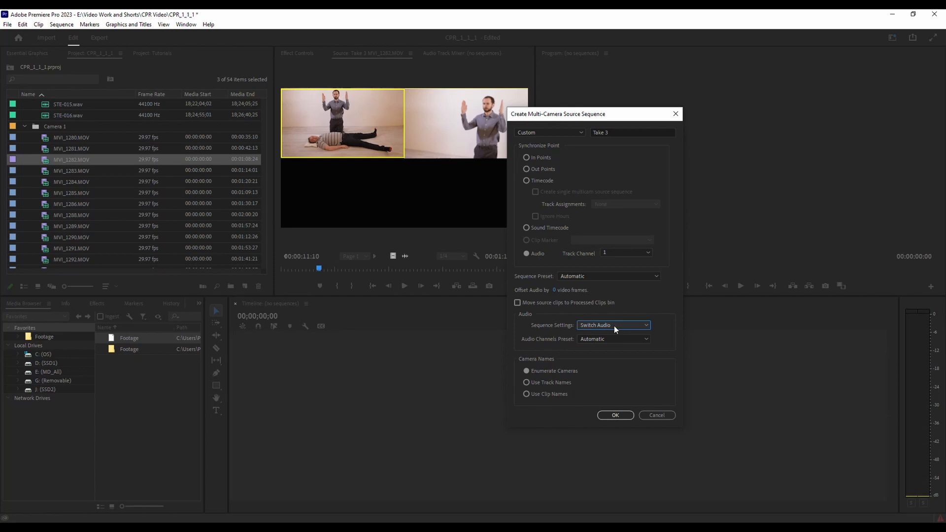
left_click(613, 326)
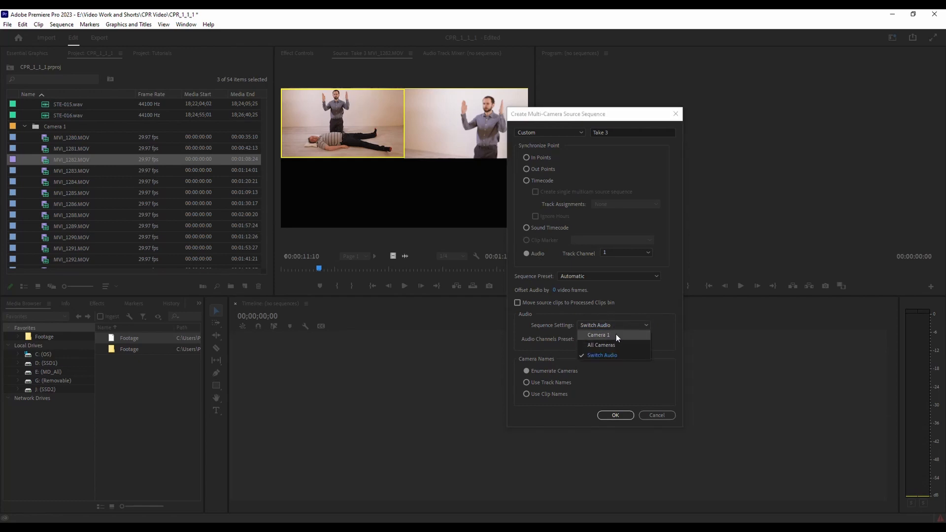
left_click(598, 335)
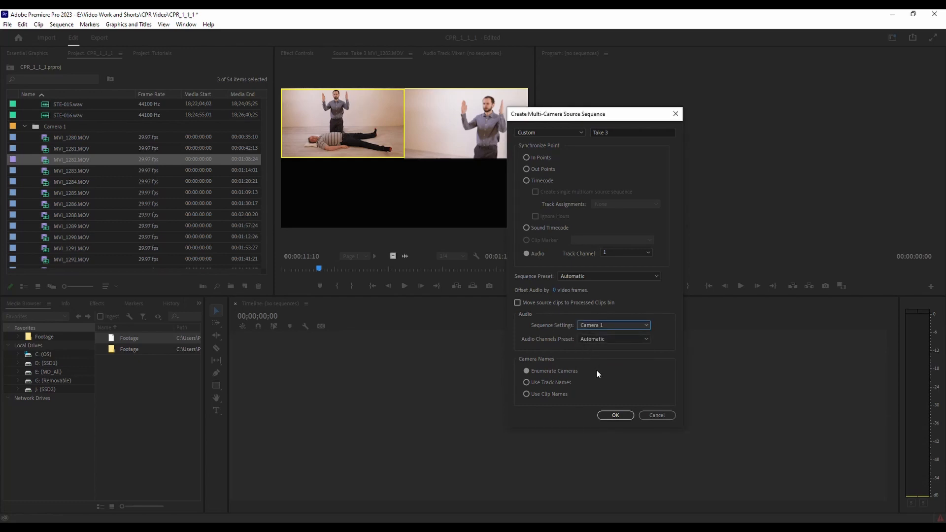
mouse_move(615, 415)
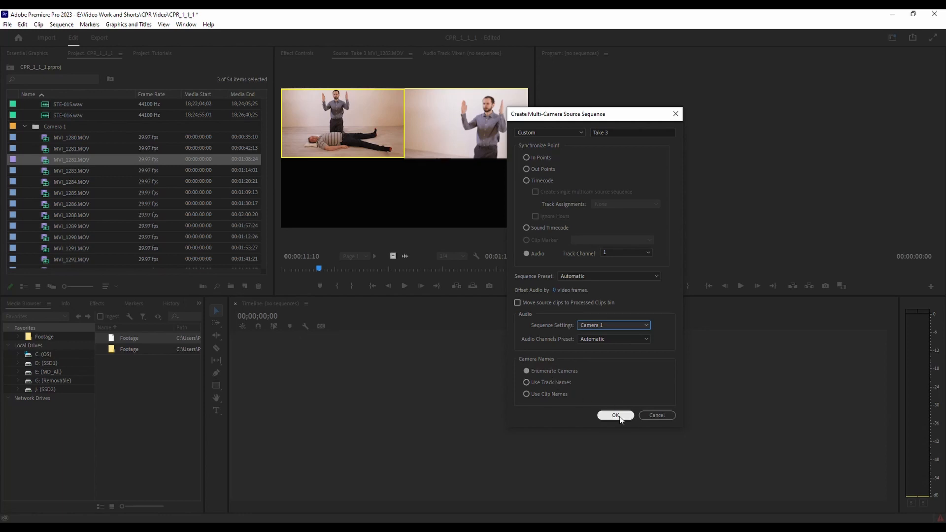
left_click(615, 415)
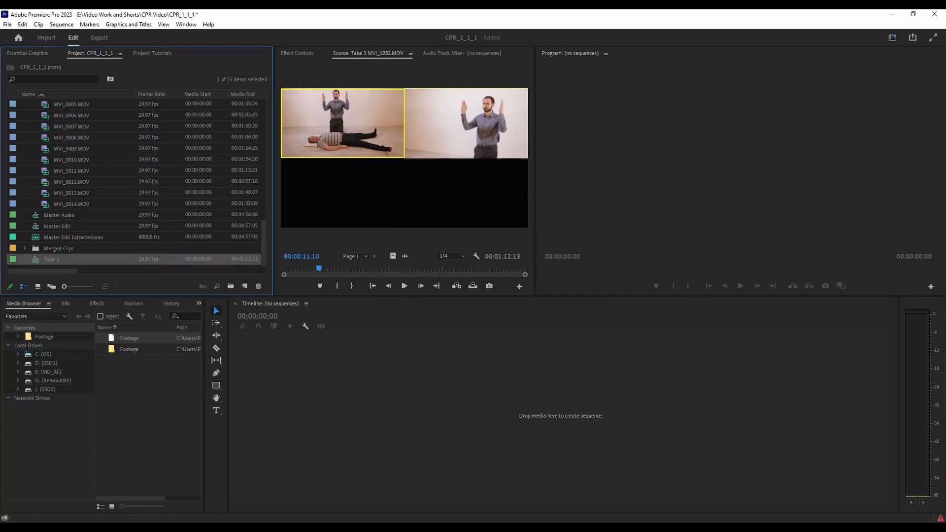
mouse_move(187, 275)
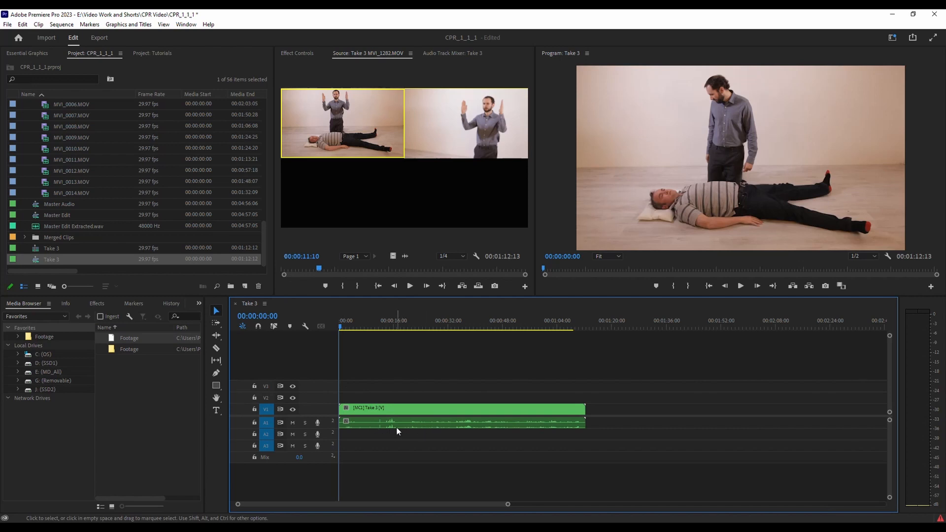
mouse_move(397, 431)
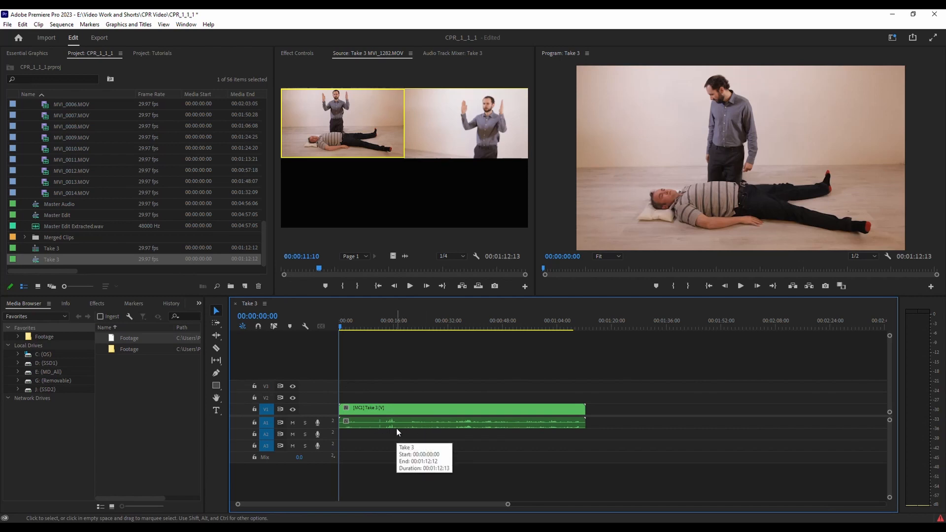
Step: Open the nested Take 3 clip to inspect its synced camera tracks
left_click(365, 422)
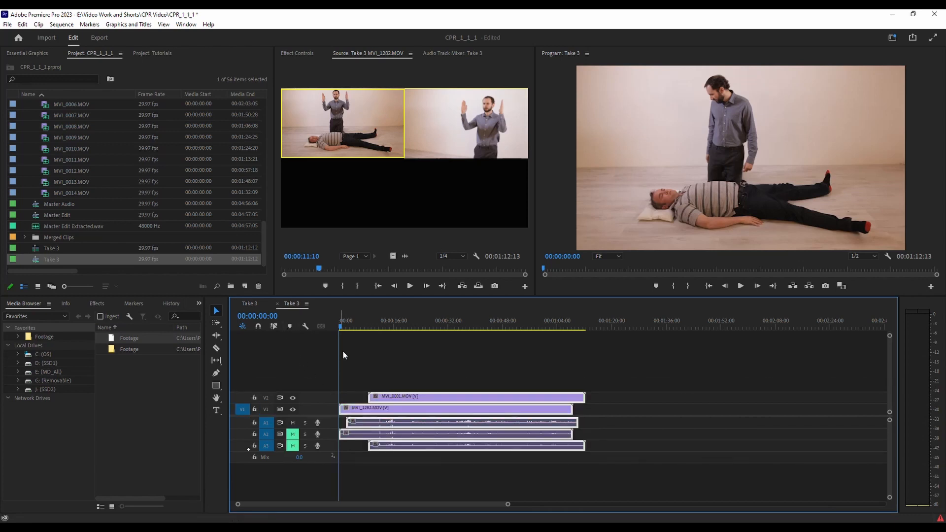
mouse_move(372, 463)
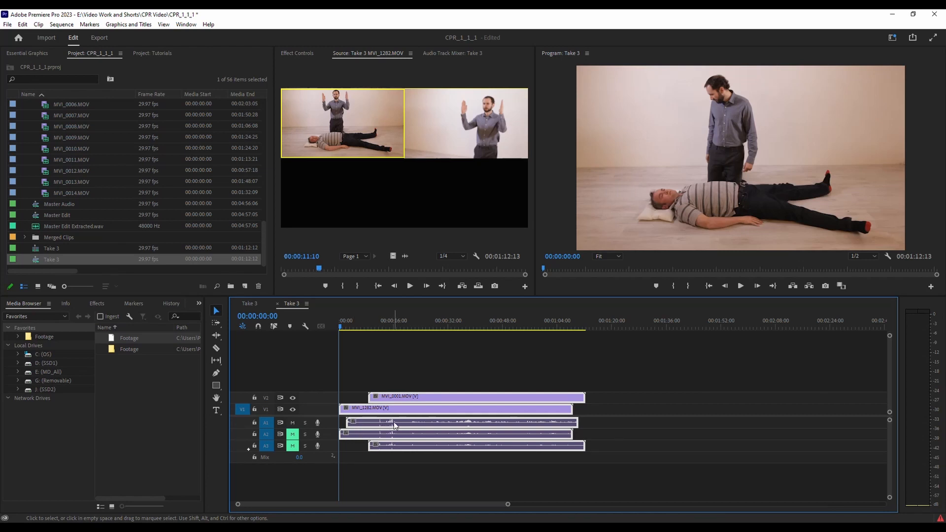
mouse_move(392, 425)
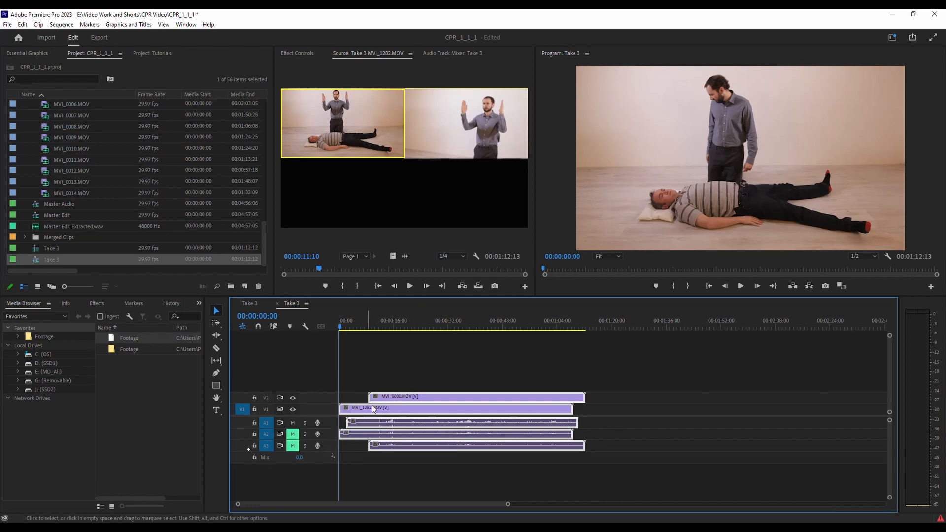
mouse_move(386, 432)
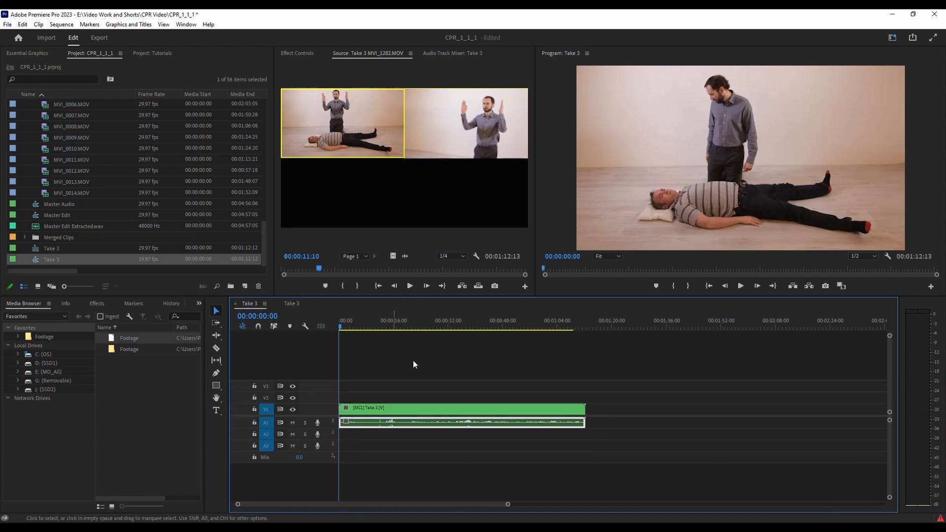
mouse_move(235, 306)
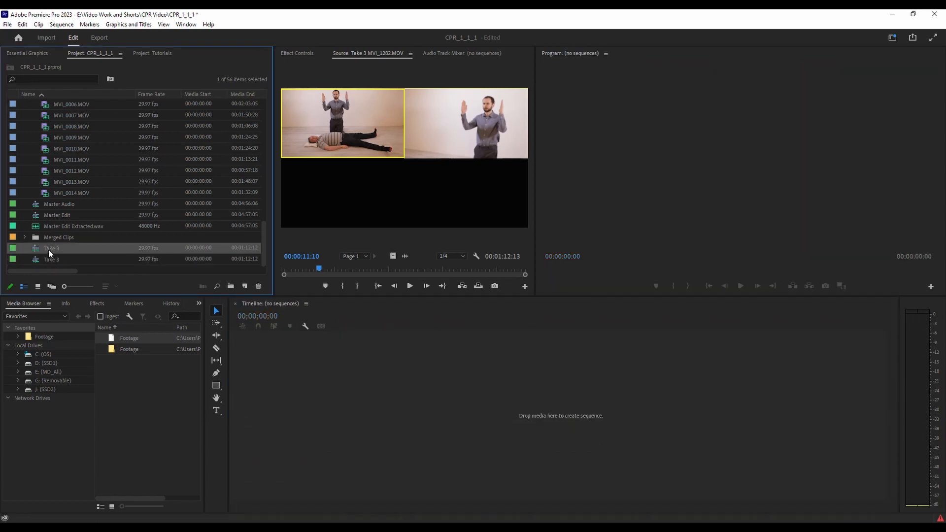
Step: Set sequence audio to All Cameras and create the audio-synced multicam source sequence
left_click(51, 258)
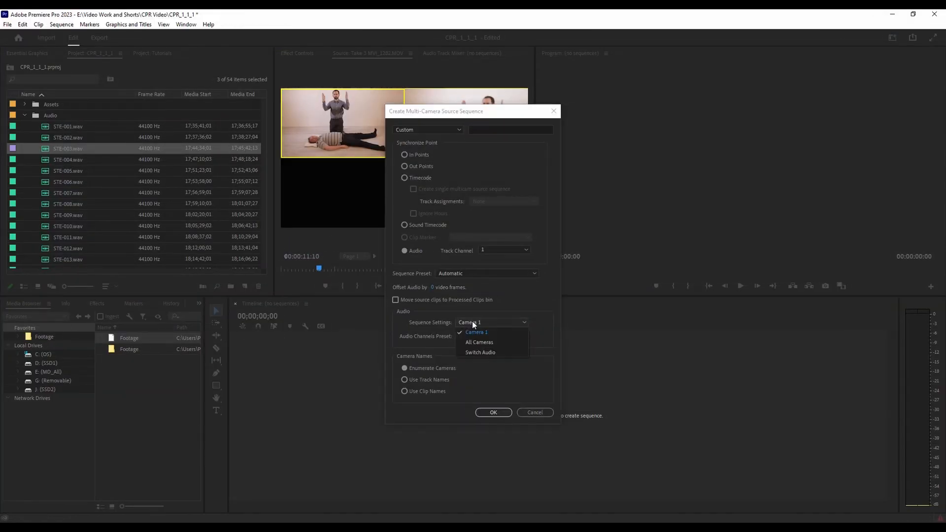
left_click(479, 342)
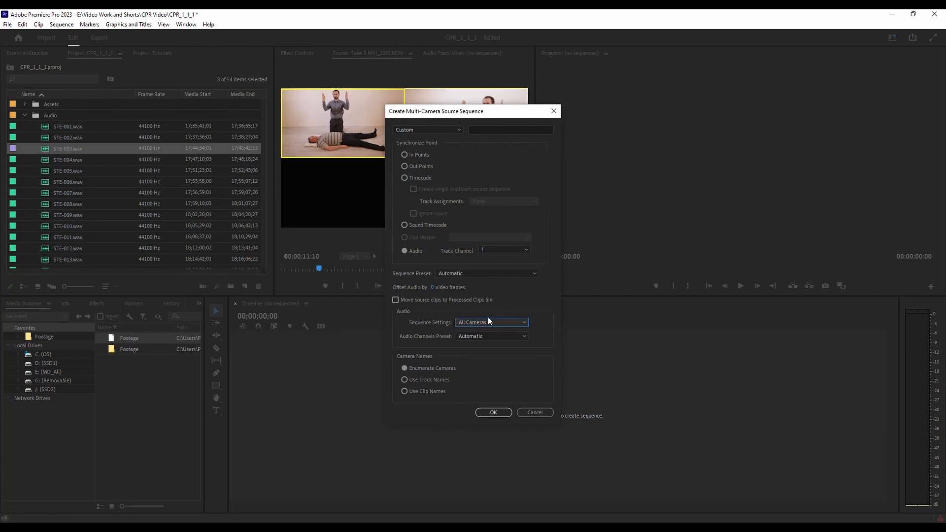
left_click(491, 322)
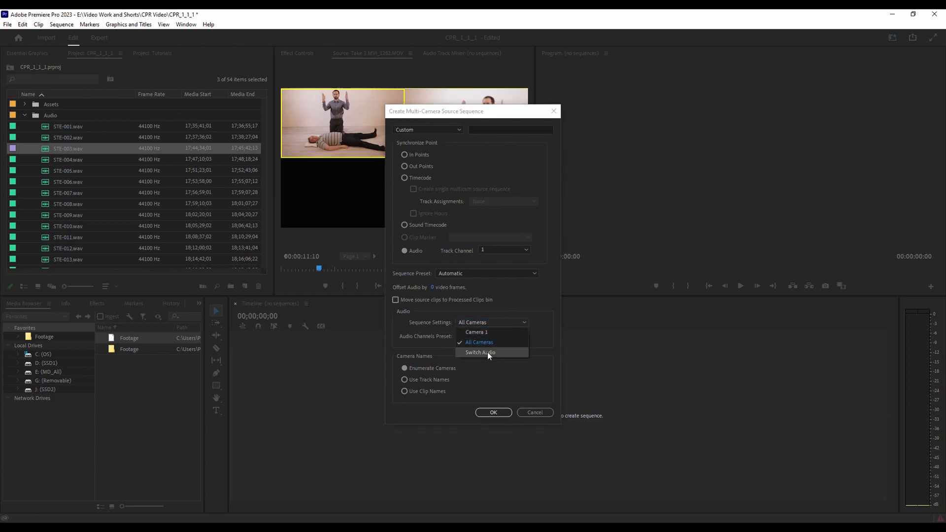
left_click(479, 342)
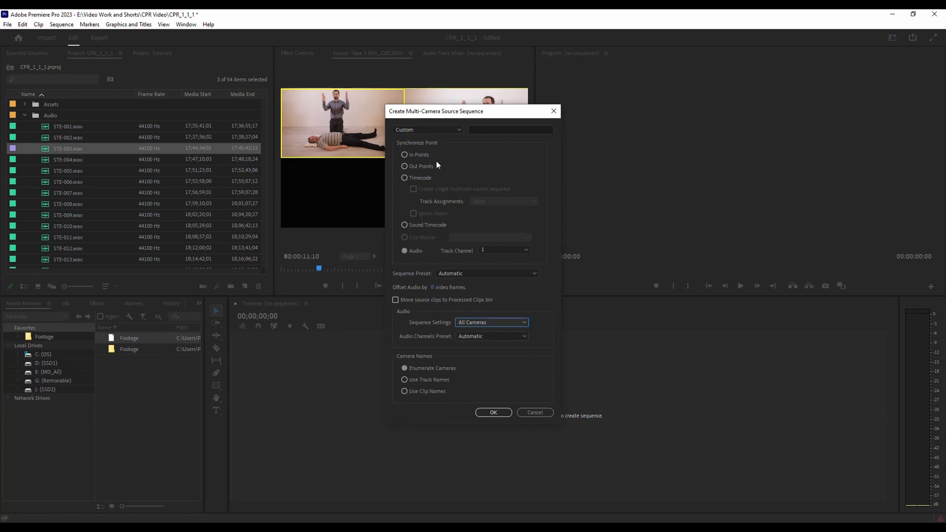
mouse_move(528, 89)
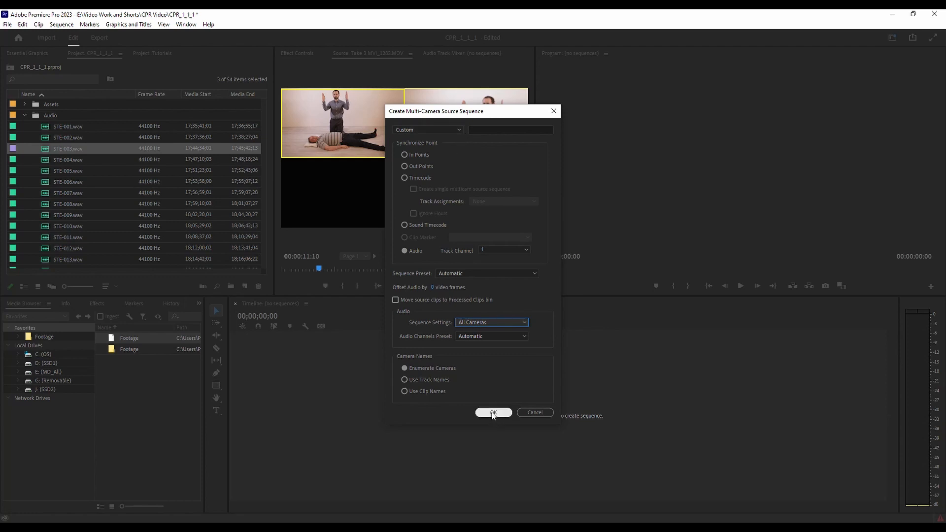
left_click(492, 415)
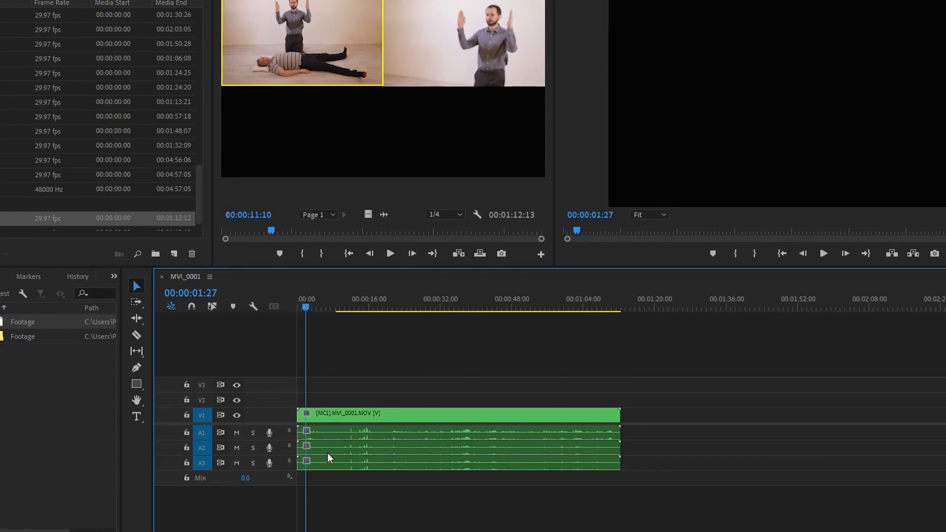
Step: Select the A2 audio clip on the MVI_0001 timeline and mute track A2
left_click(329, 448)
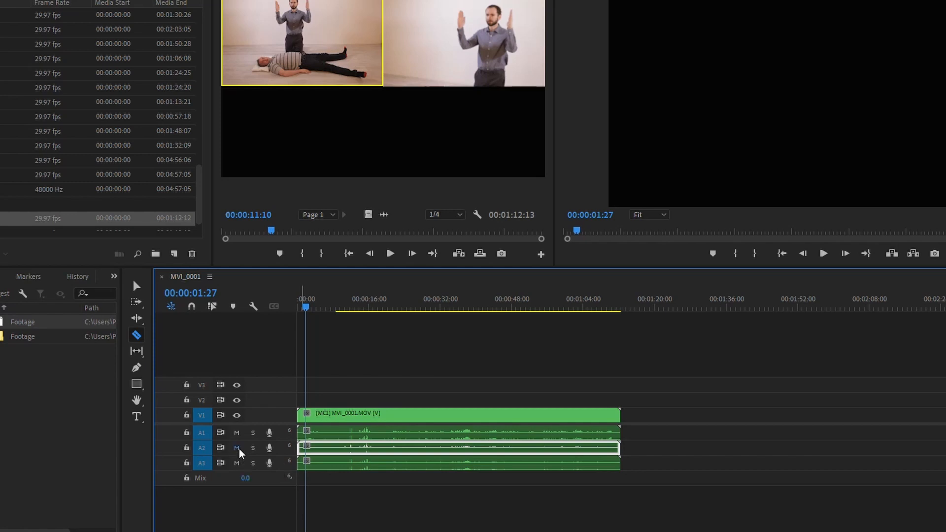
left_click(236, 448)
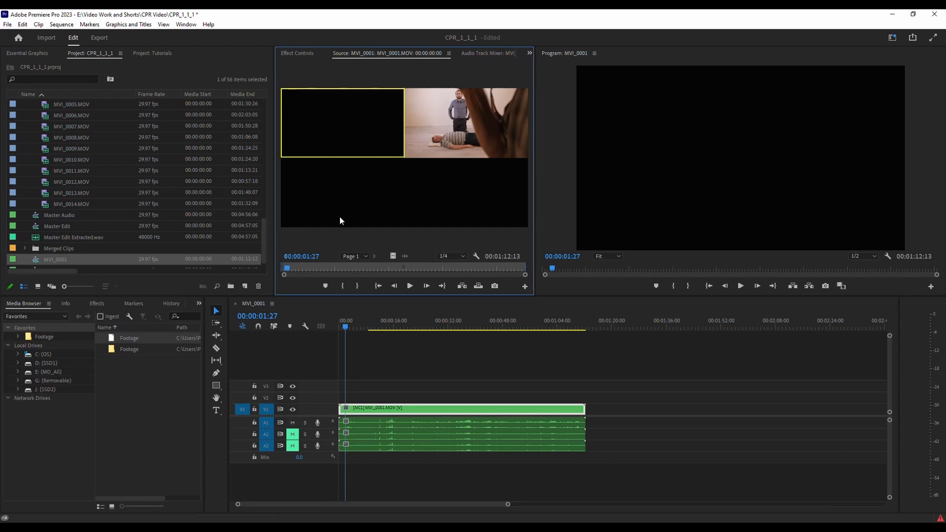
mouse_move(404, 154)
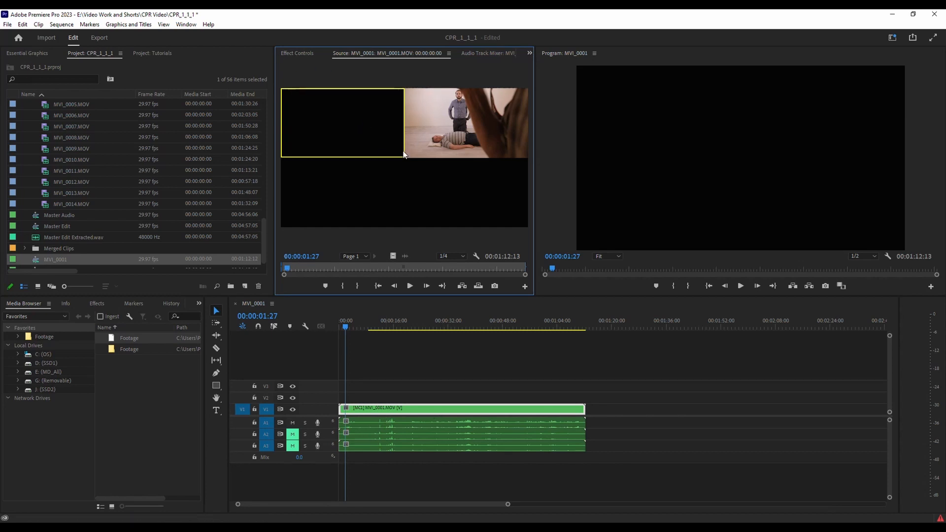
mouse_move(691, 160)
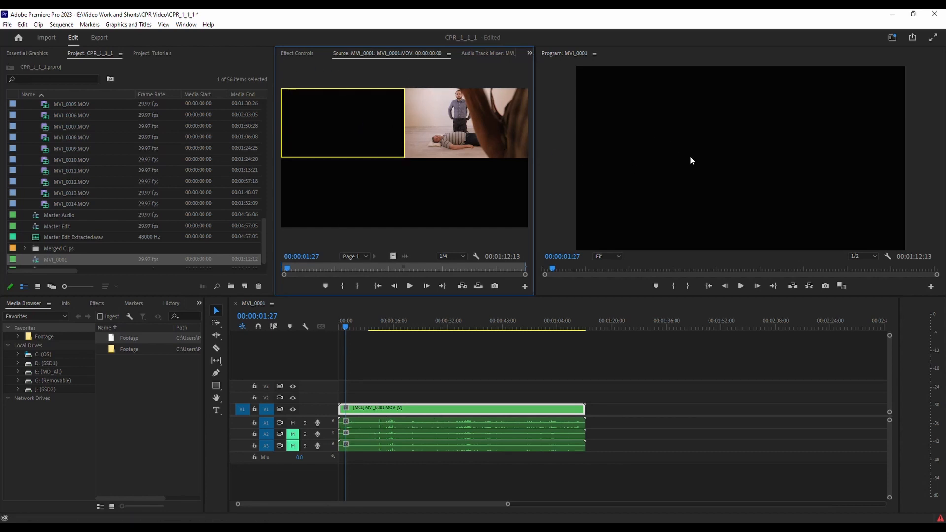
mouse_move(623, 185)
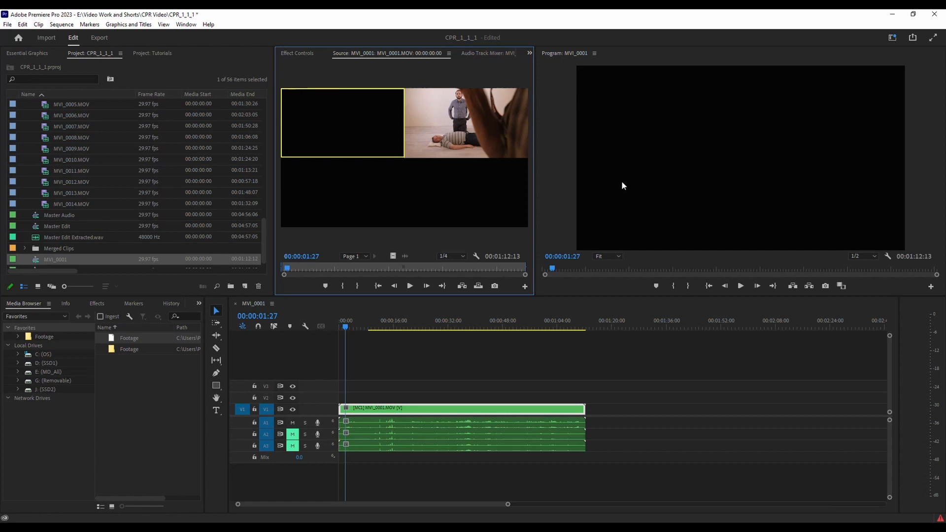
mouse_move(355, 129)
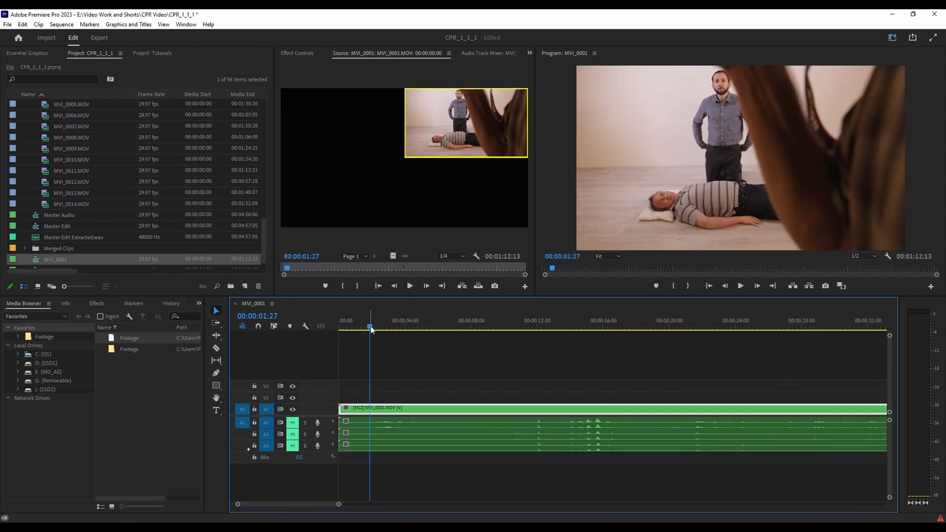
Step: Move the playhead to about 11, 13, 17, 22 seconds and beyond to preview footage
left_click(531, 326)
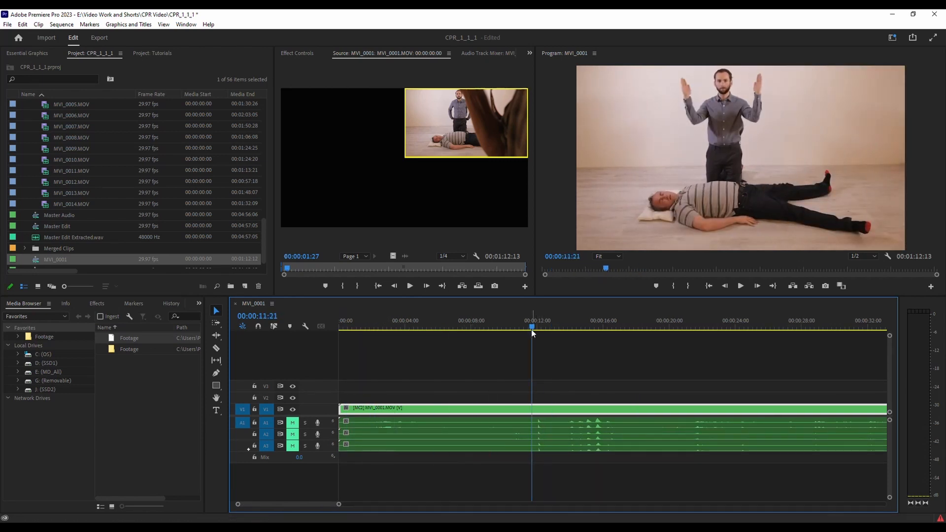
left_click(556, 326)
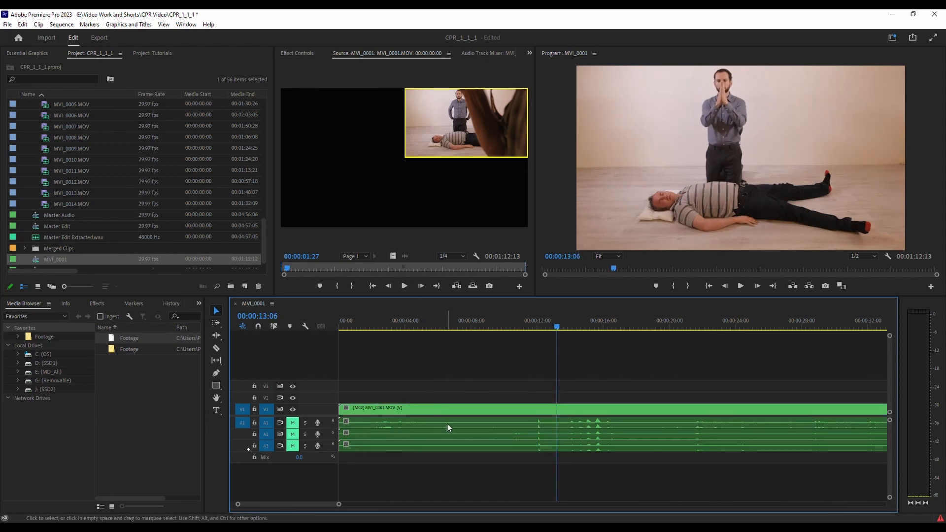
mouse_move(303, 507)
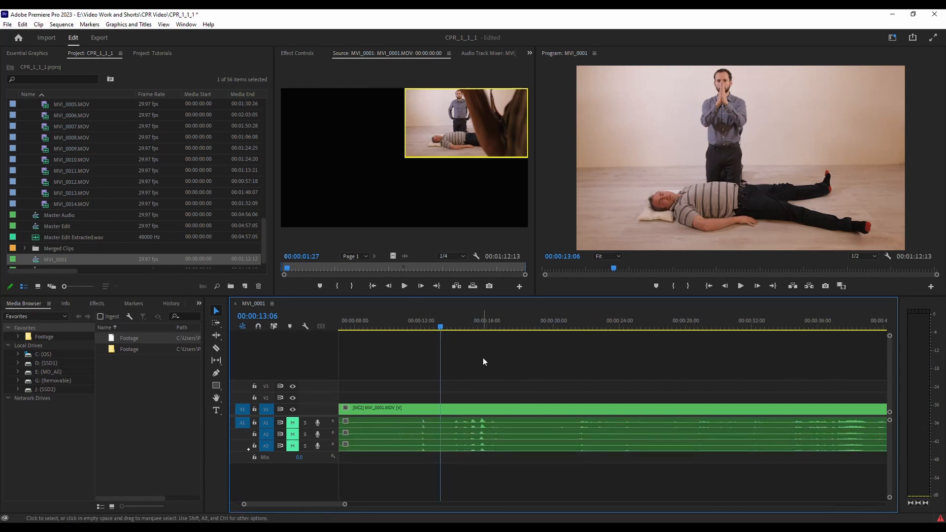
left_click(452, 326)
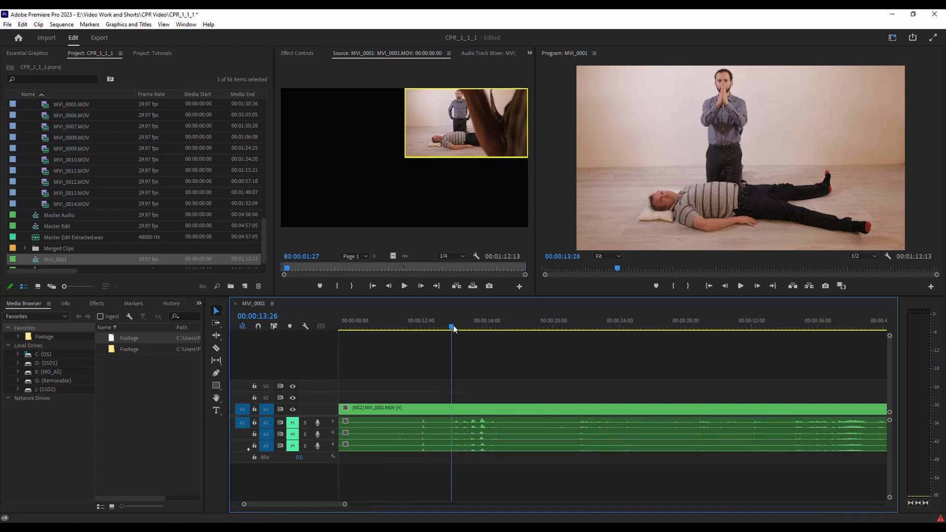
left_click(501, 327)
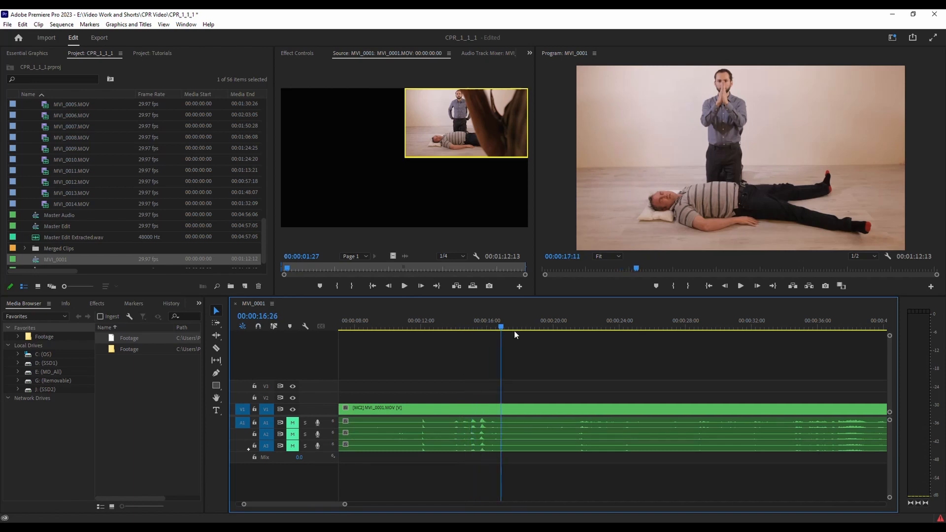
left_click(597, 320)
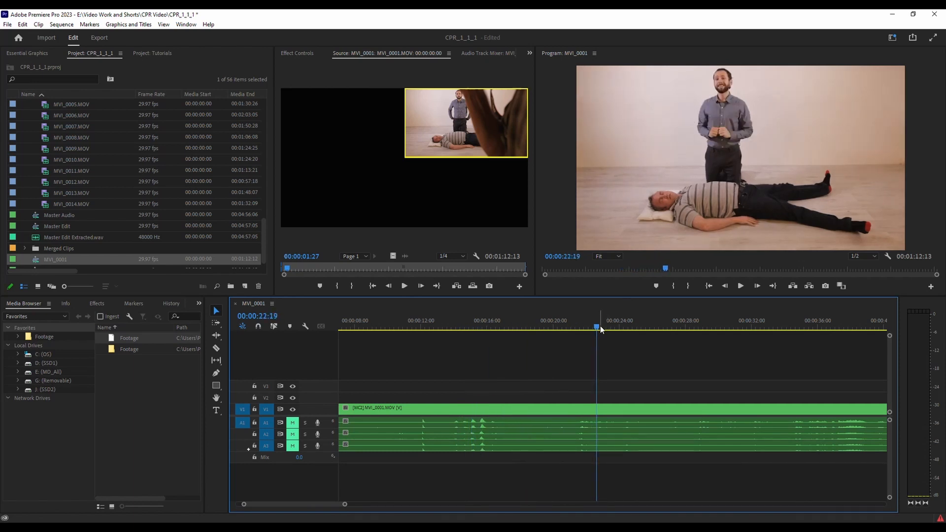
left_click(661, 326)
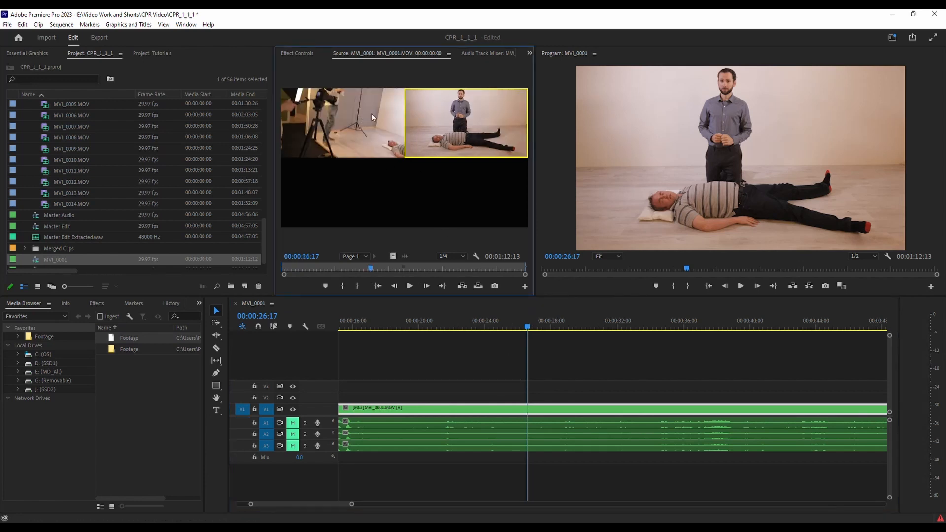
mouse_move(339, 122)
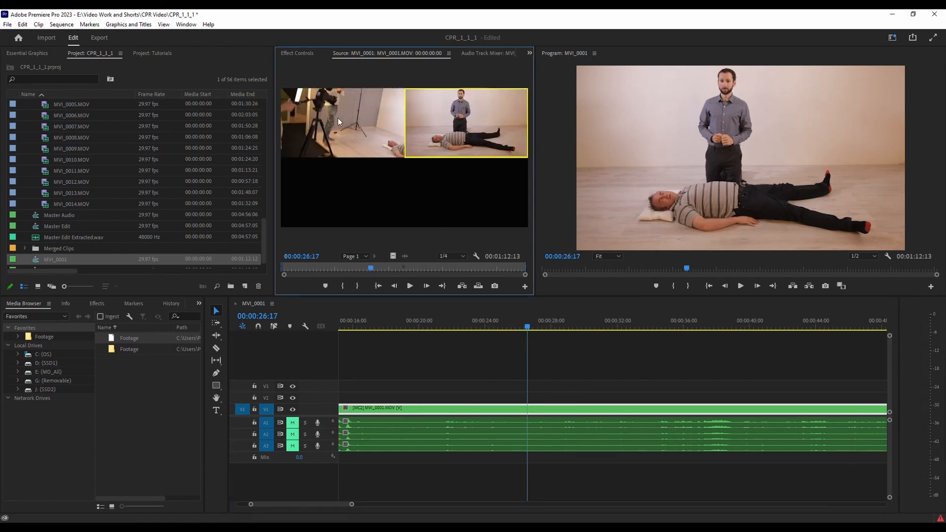
mouse_move(509, 123)
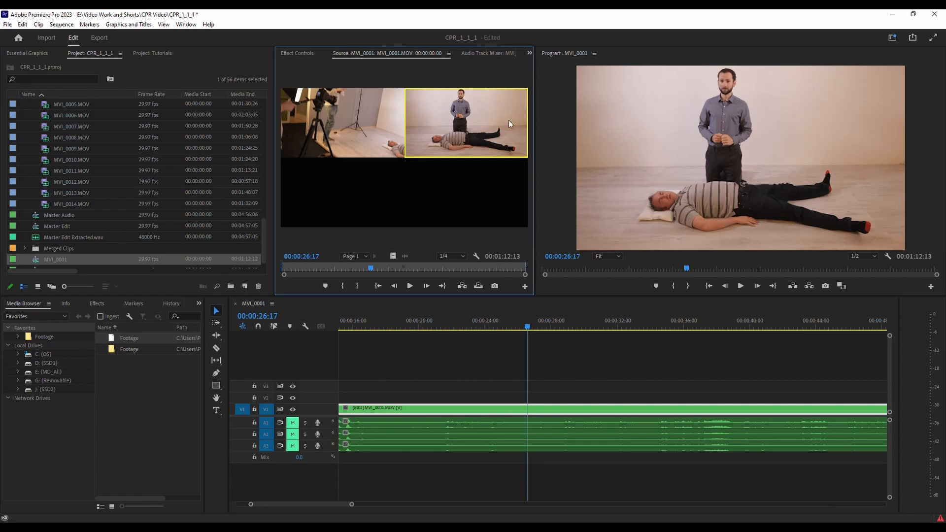
mouse_move(718, 106)
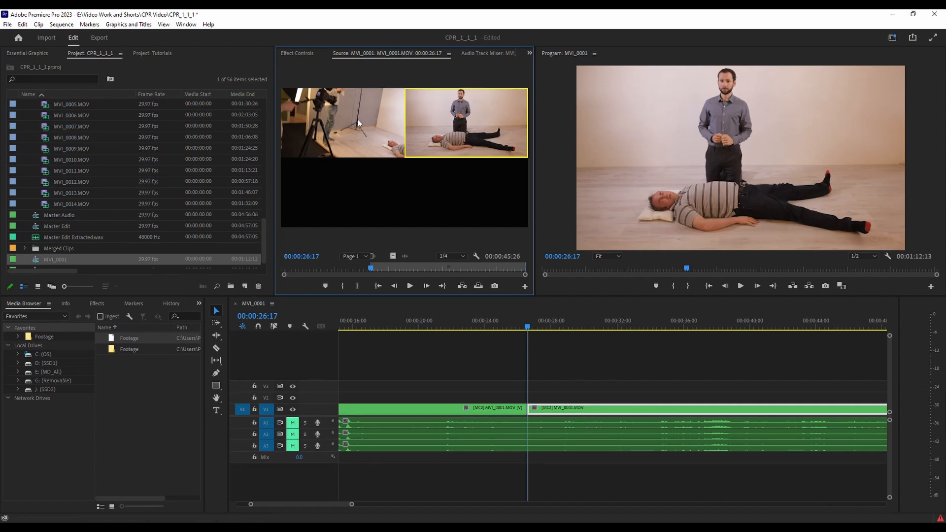
Step: Cut to the camera 1 behind-the-scenes angle at 00:00:26:17
left_click(341, 123)
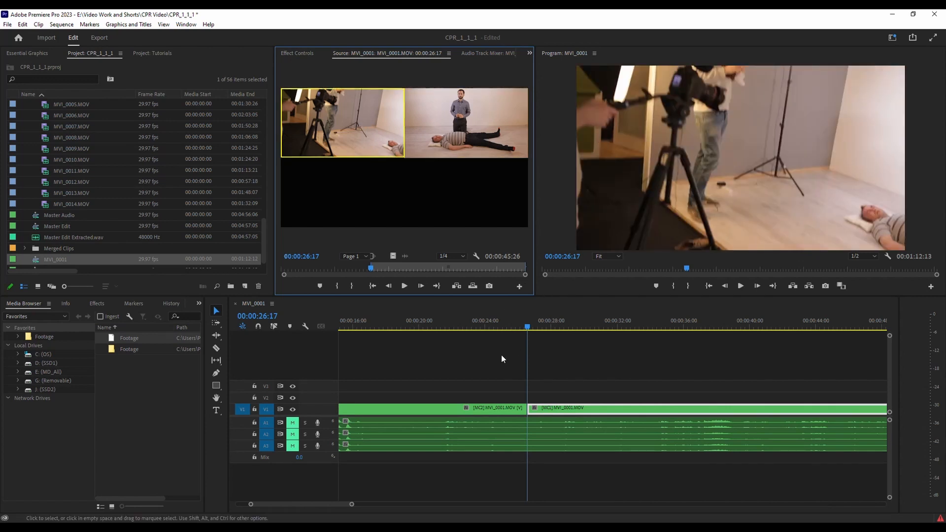